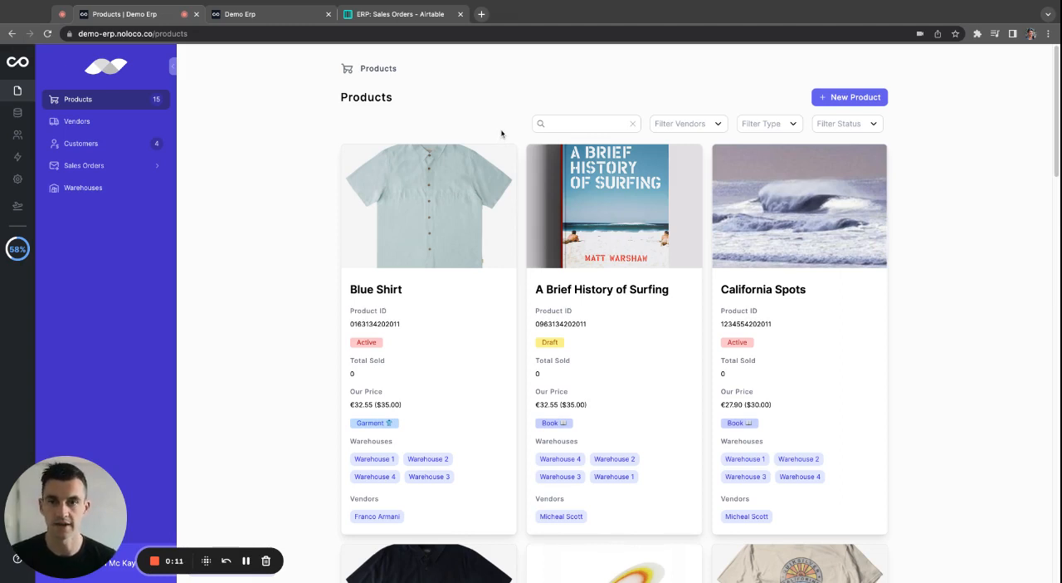
mouse_move(517, 193)
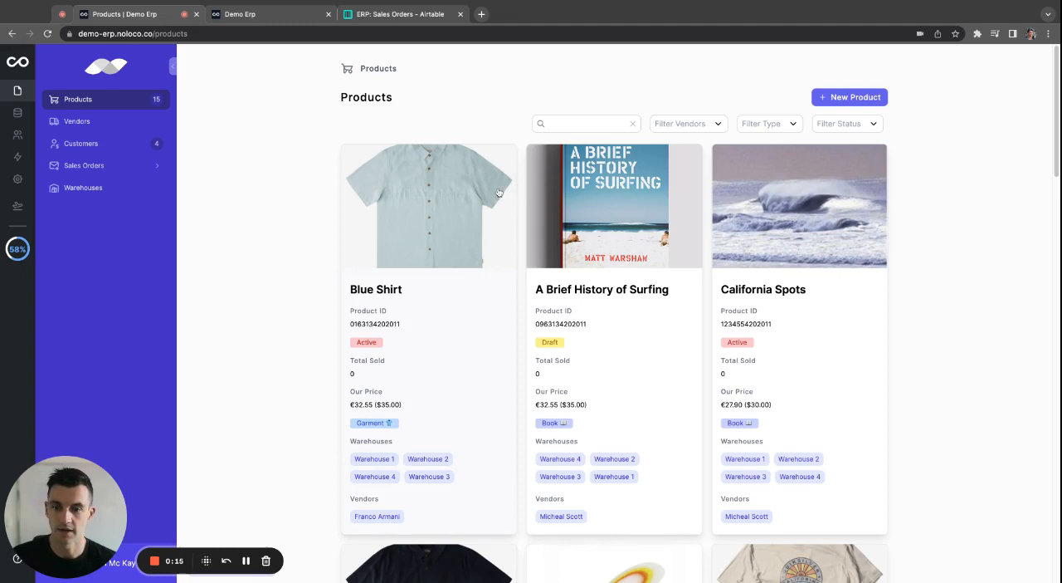
mouse_move(481, 123)
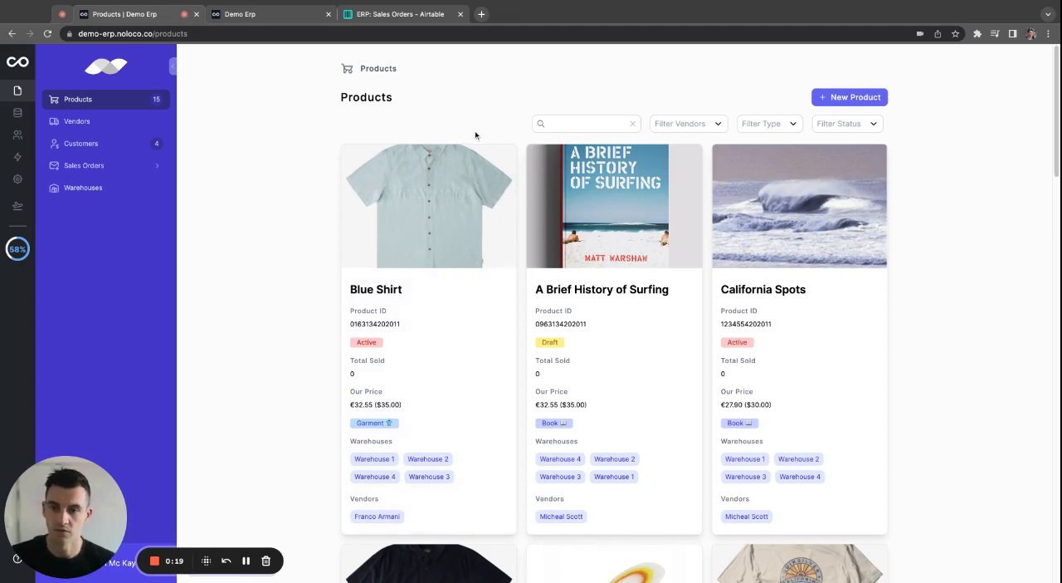
- Review the Products table in the Airtable base behind the app
click(401, 14)
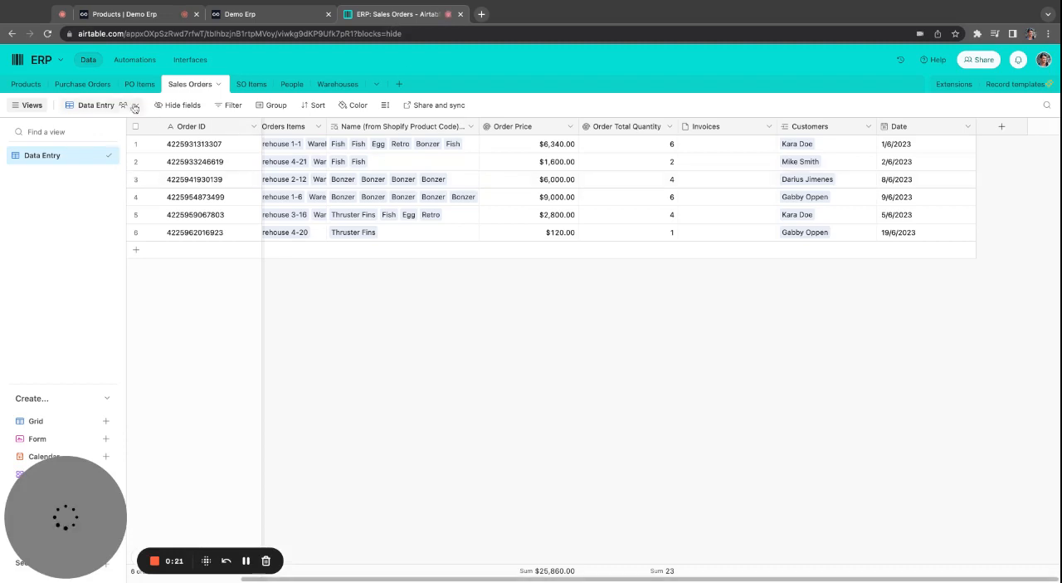
click(26, 84)
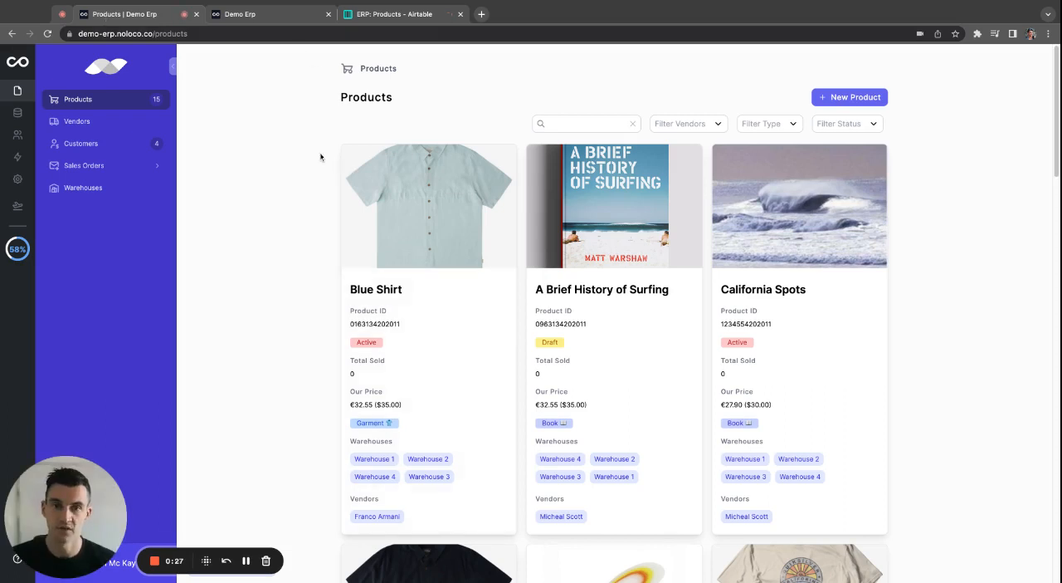
scroll(down, 3)
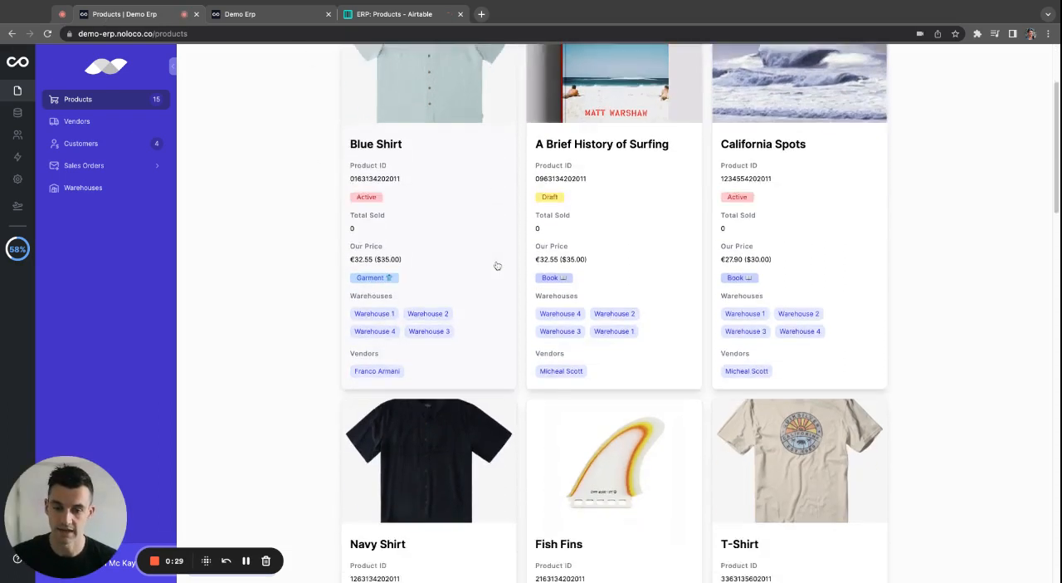
scroll(up, 3)
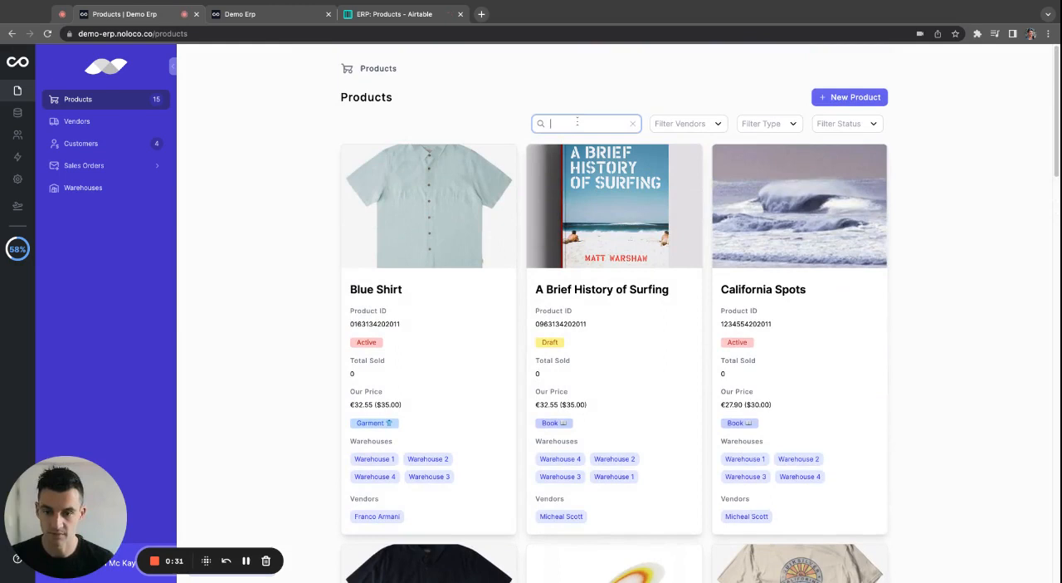
- Search for 'egg' and unlist the Egg product after confirming, so it becomes Draft
text(egg)
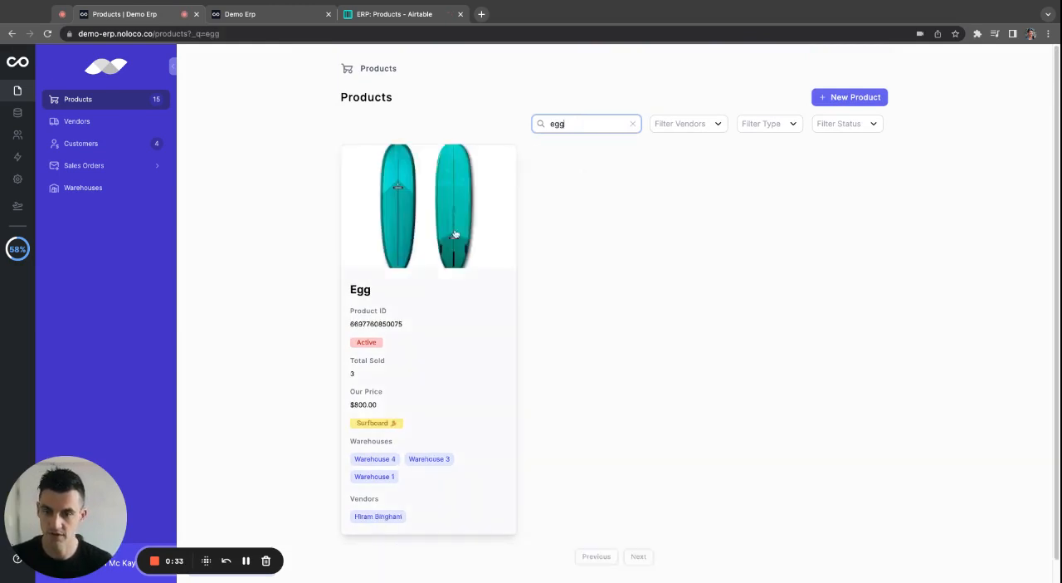
click(428, 205)
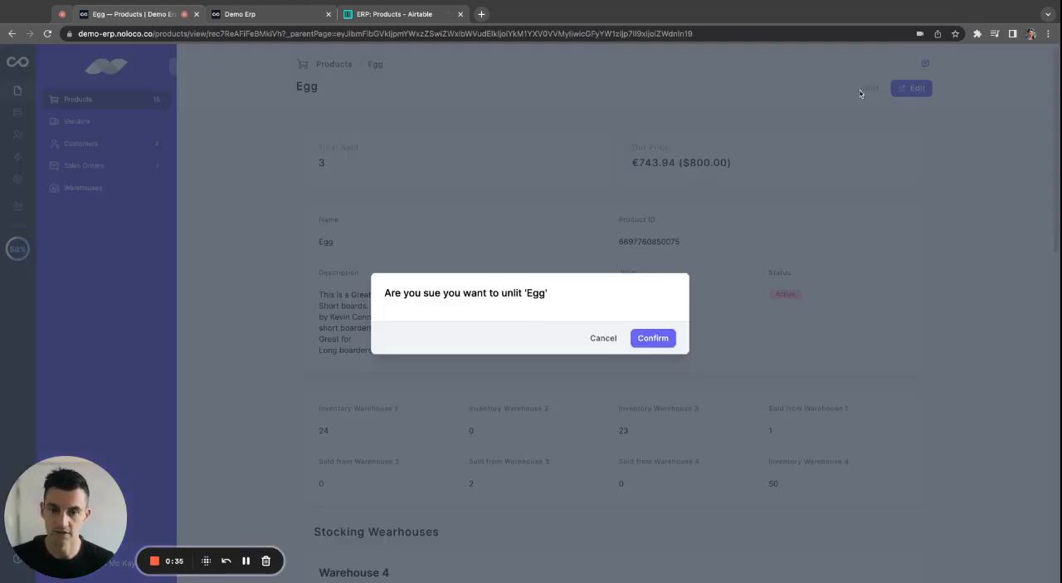
click(653, 337)
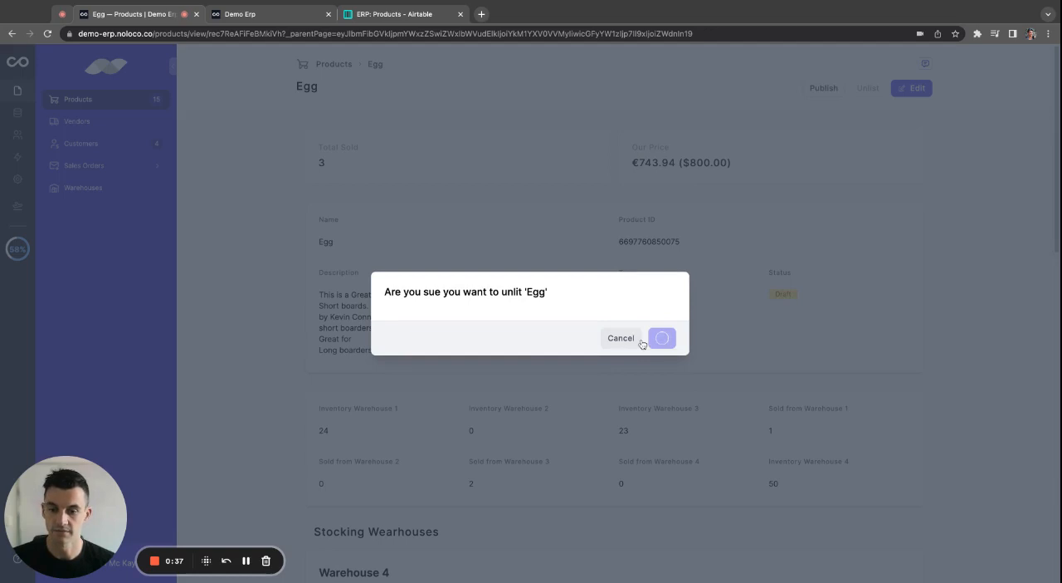
click(663, 338)
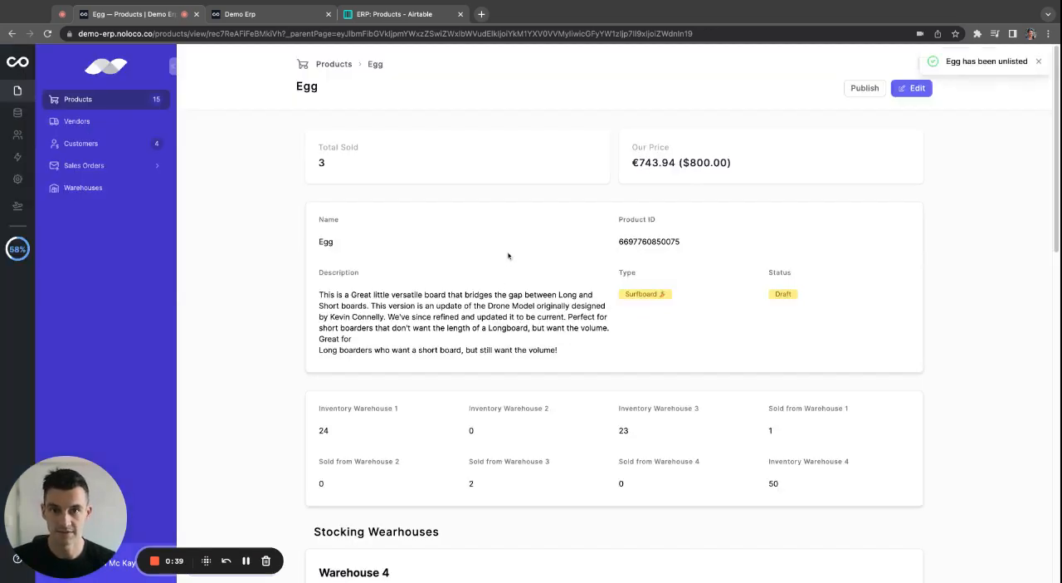
mouse_move(351, 129)
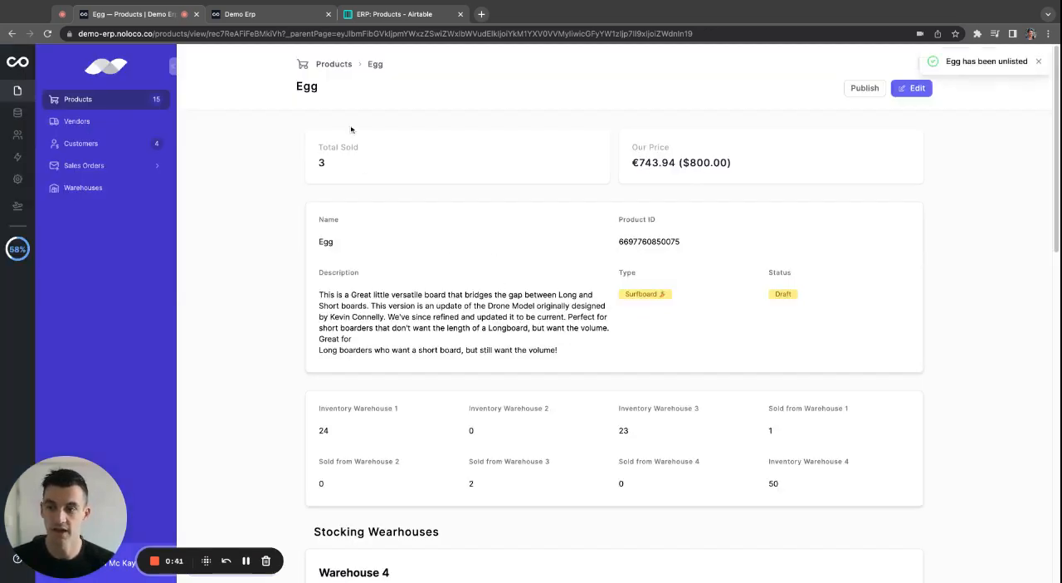
click(265, 14)
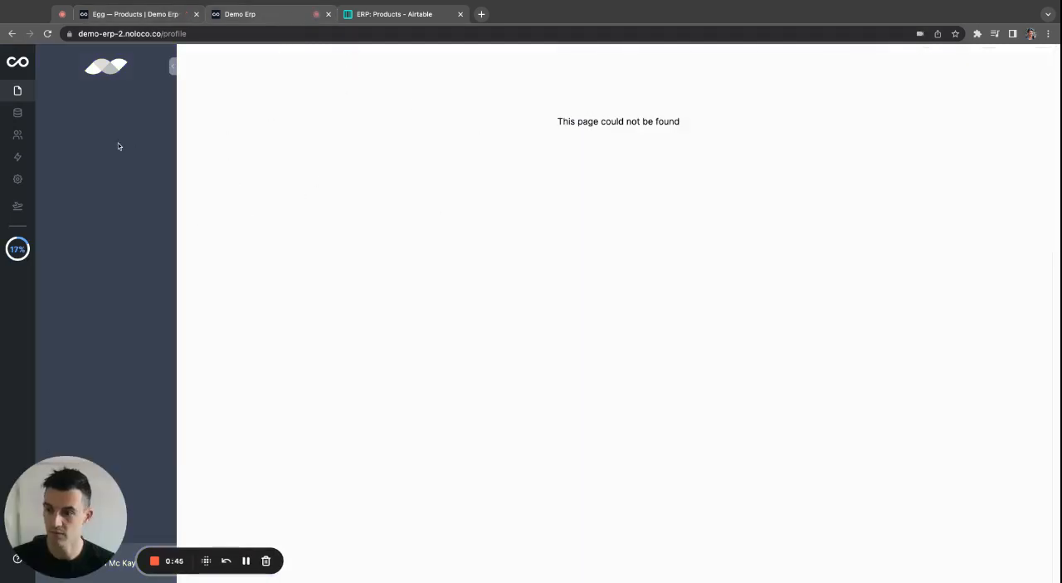
- Add an Airtable data source named Resources from the ERP base and import its seven tables
click(17, 113)
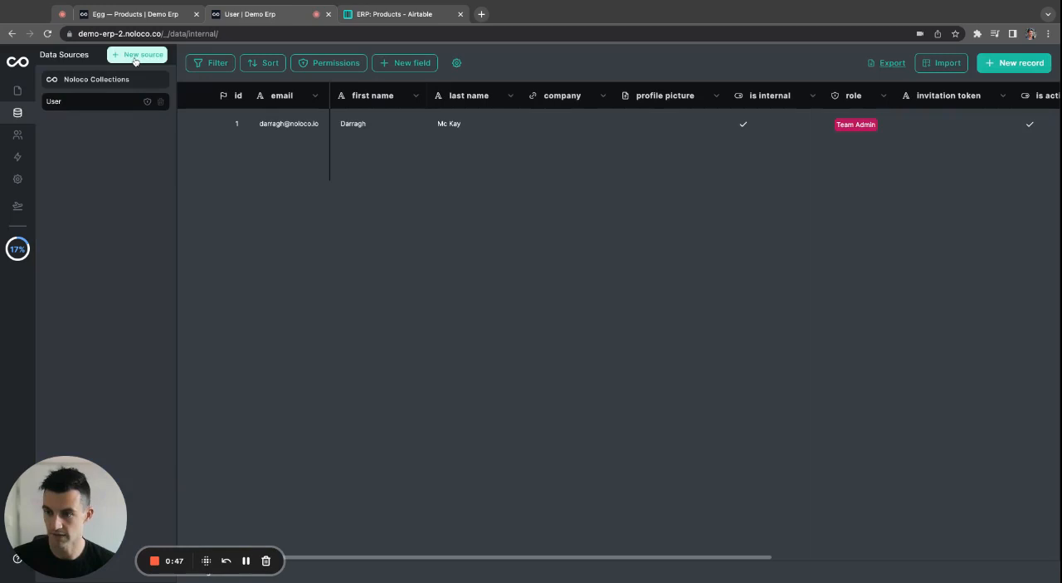
click(138, 54)
text(Re)
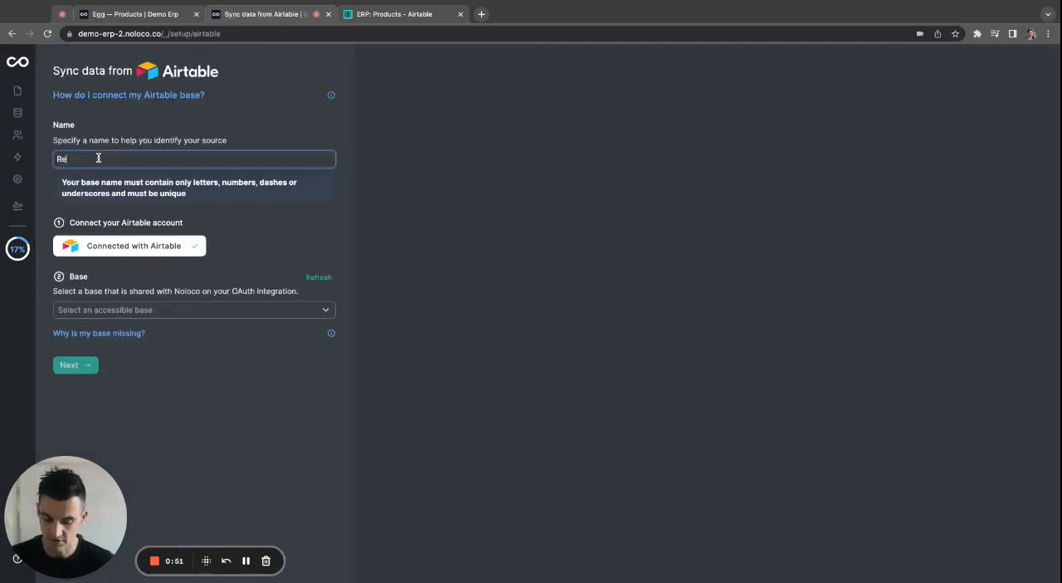
click(194, 310)
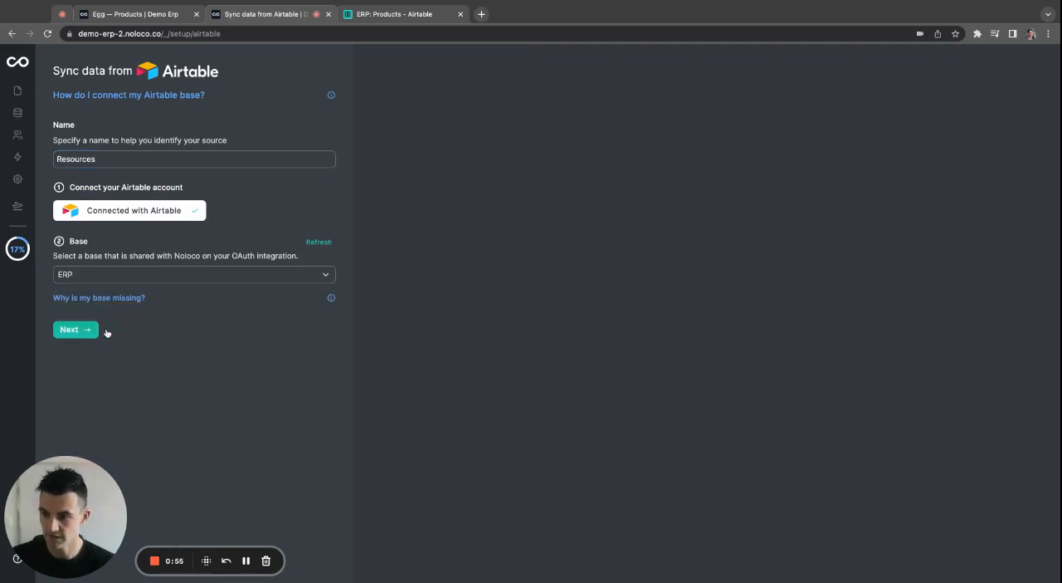
click(74, 328)
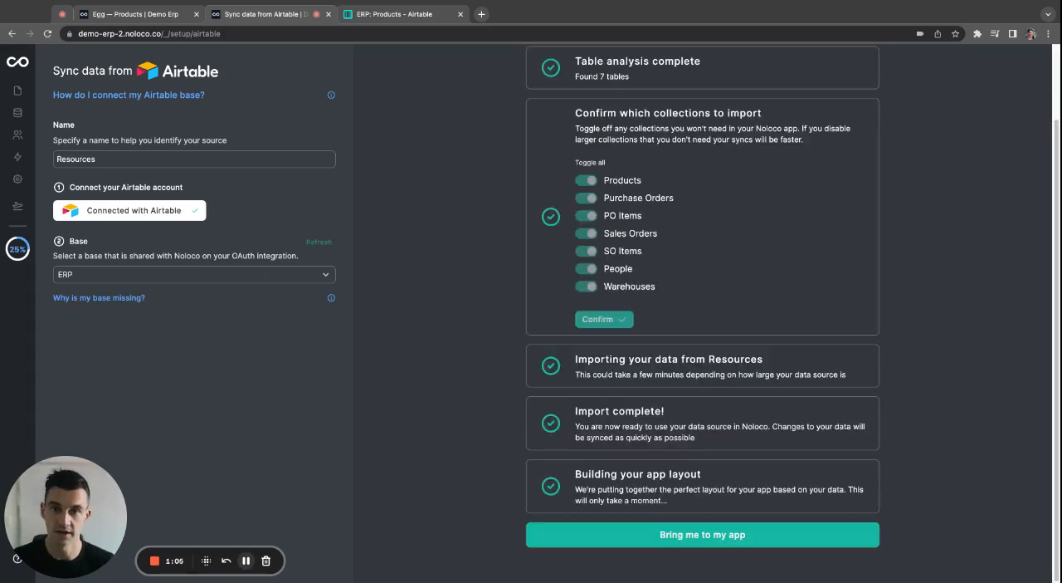
mouse_move(629, 204)
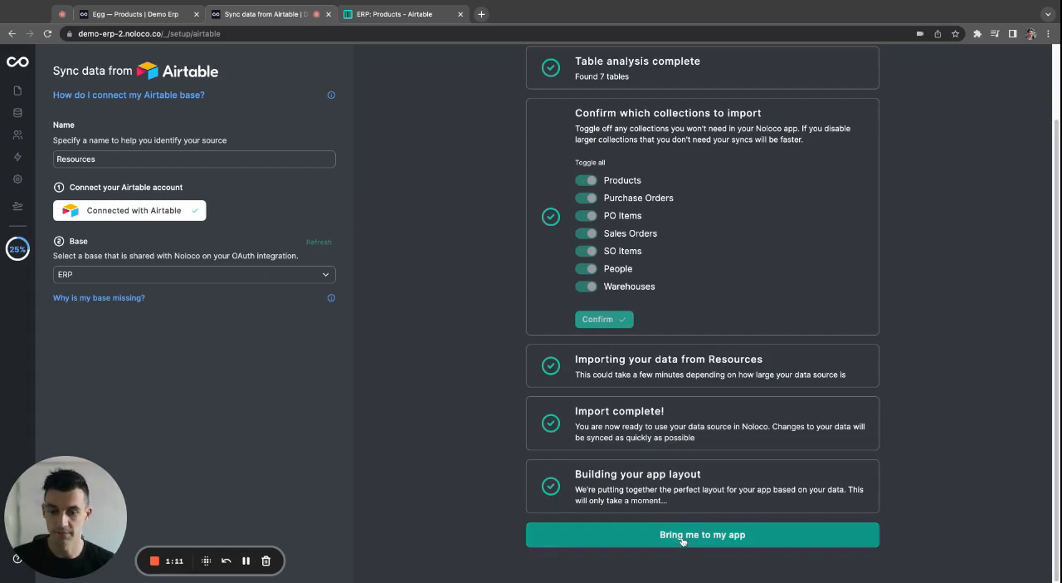
- In the generated app, remove the Purchase Orders and PO Items pages and edit Products
click(702, 534)
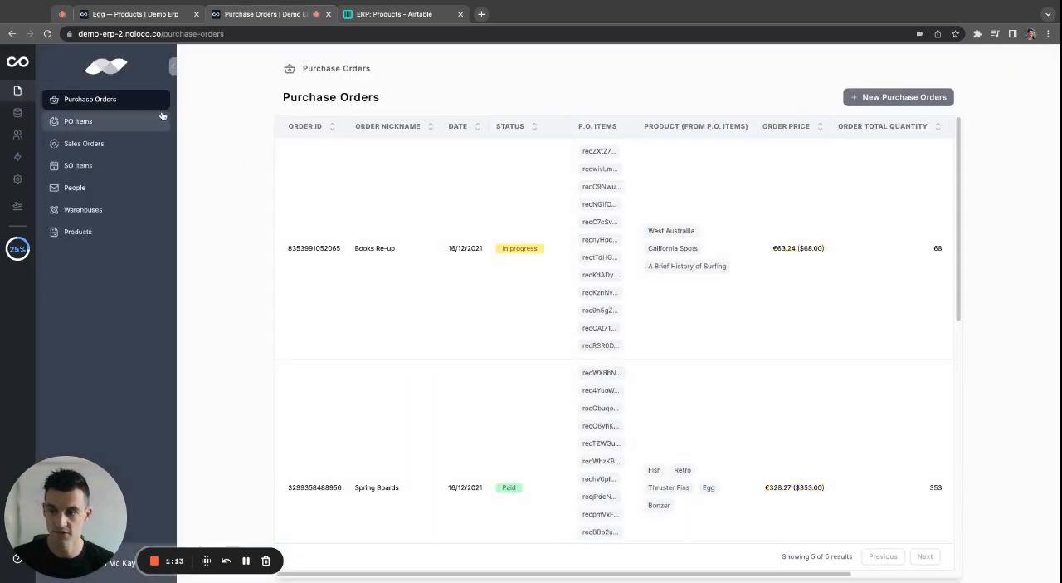
mouse_move(109, 131)
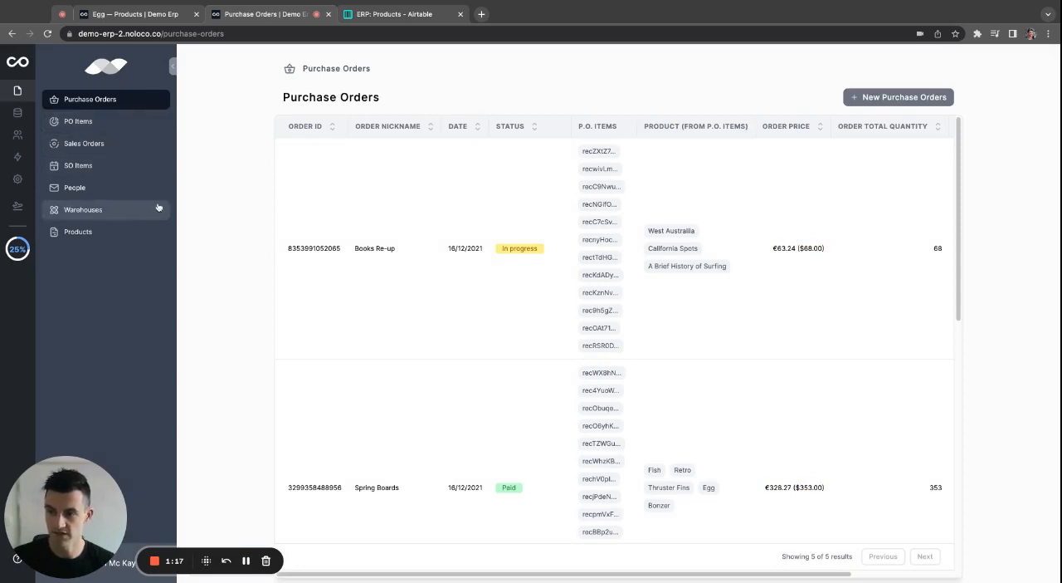
mouse_move(287, 125)
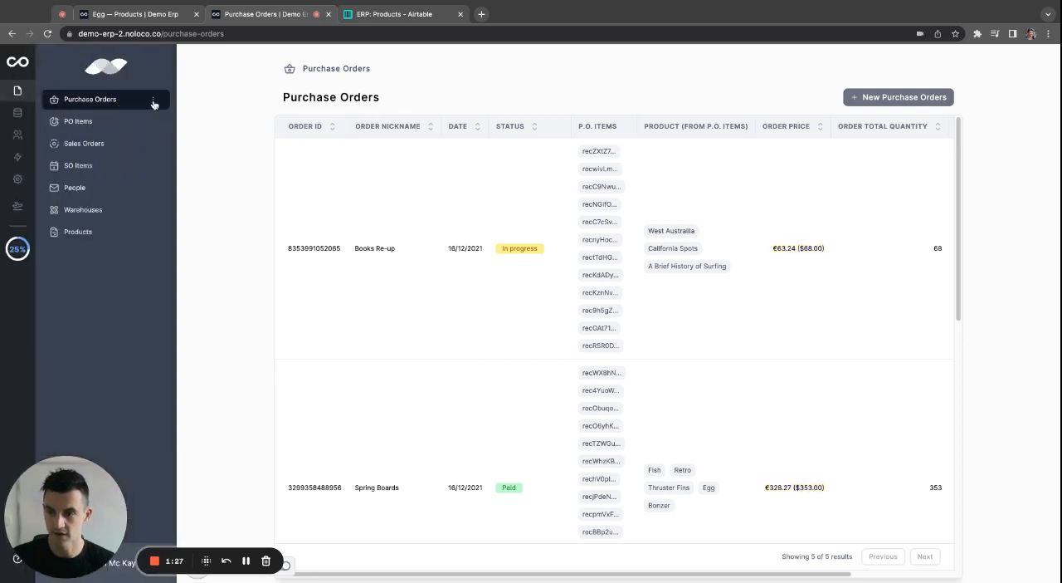
click(153, 99)
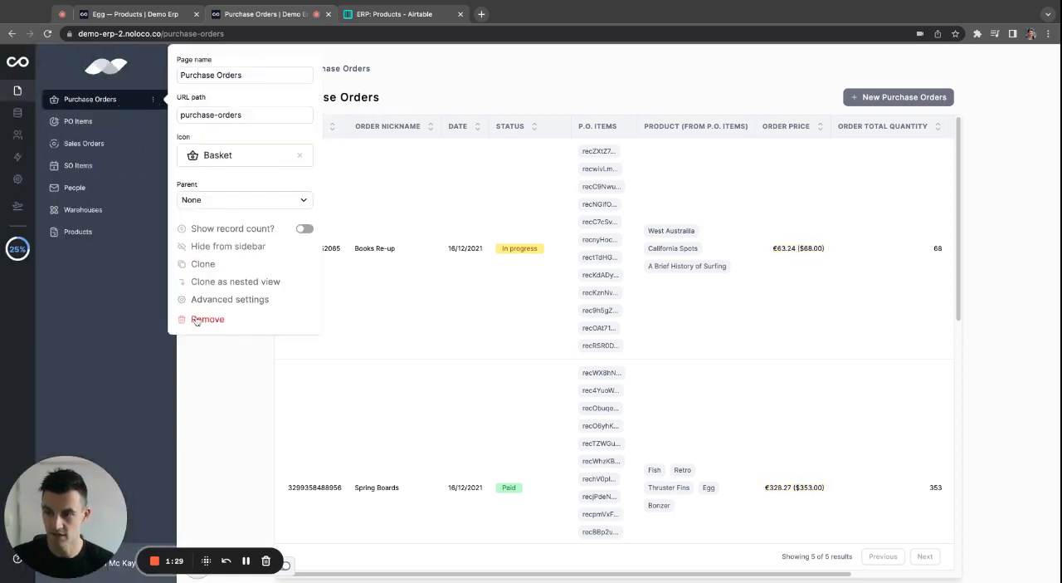
click(78, 121)
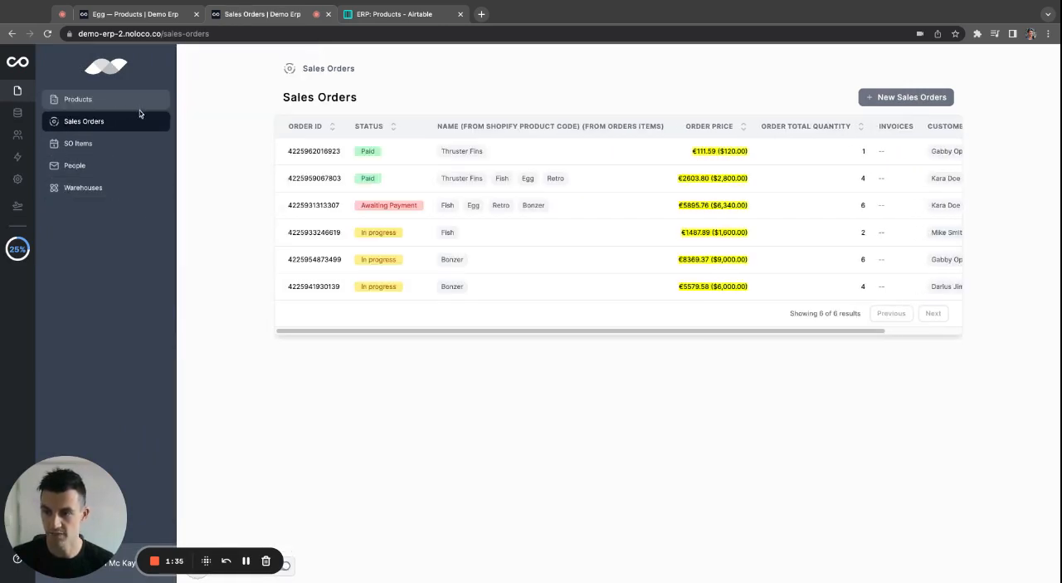
click(78, 99)
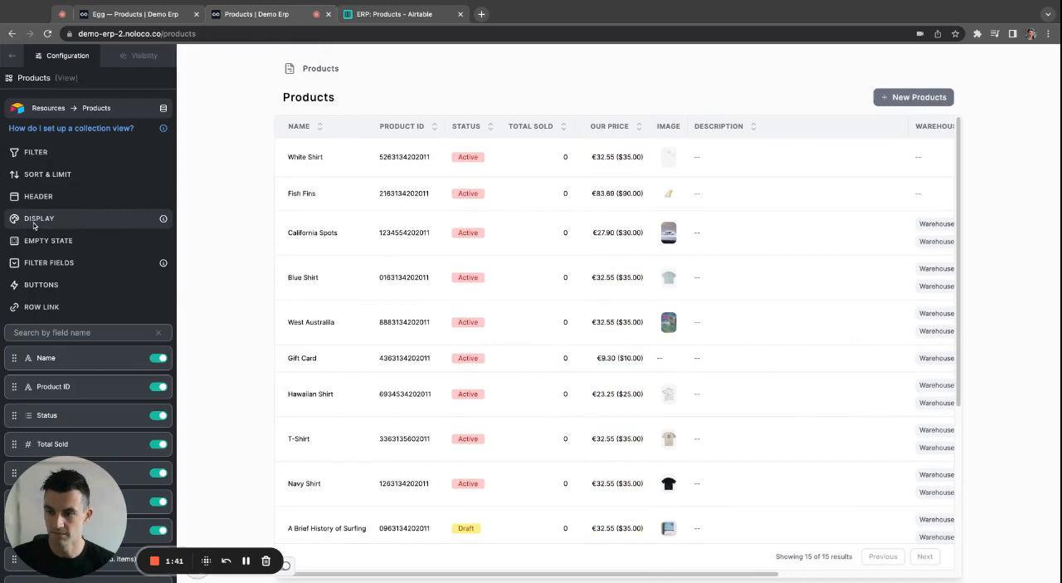
- Display Products as cards with the Image field used as each card's hero image
click(39, 218)
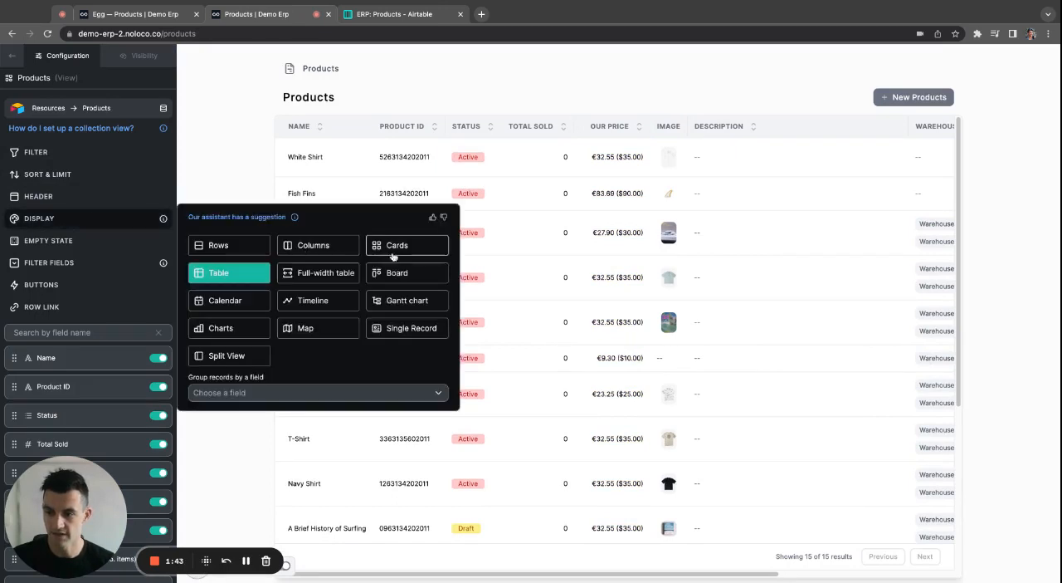
click(397, 245)
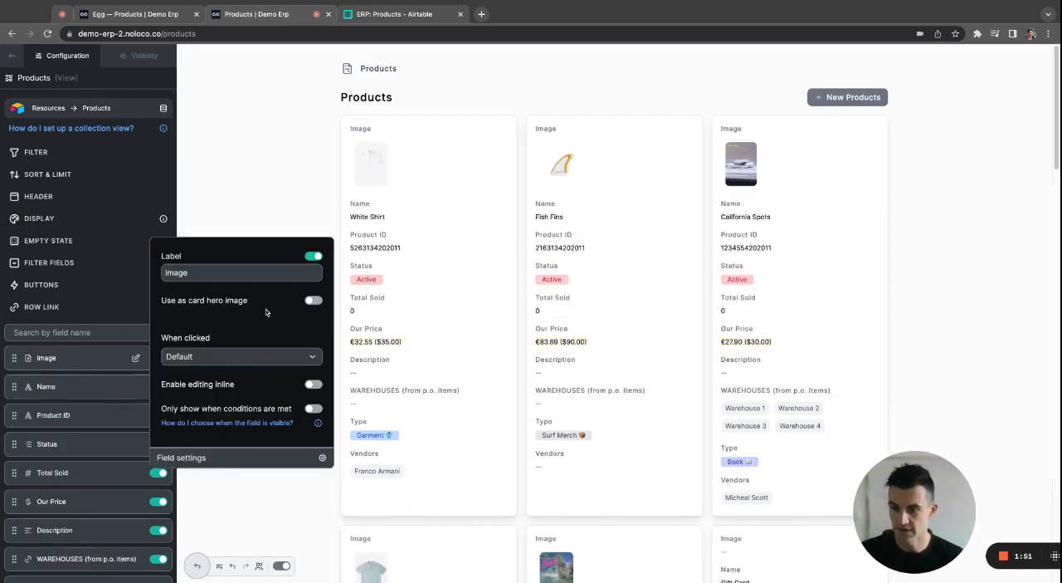
click(313, 299)
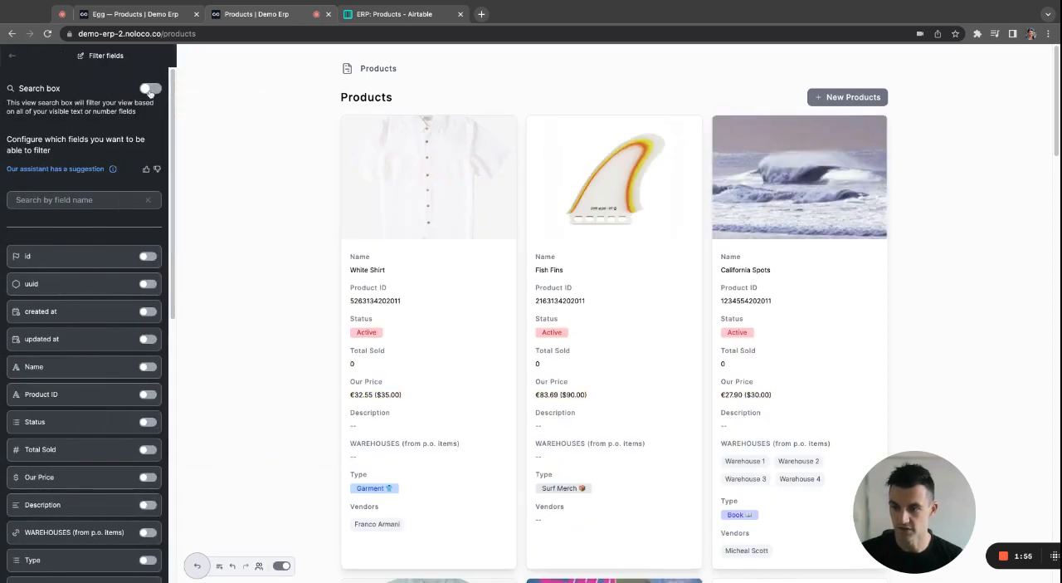
- Enable a search box and Status, Type and Vendors filters, then open Blue Shirt's record
click(151, 88)
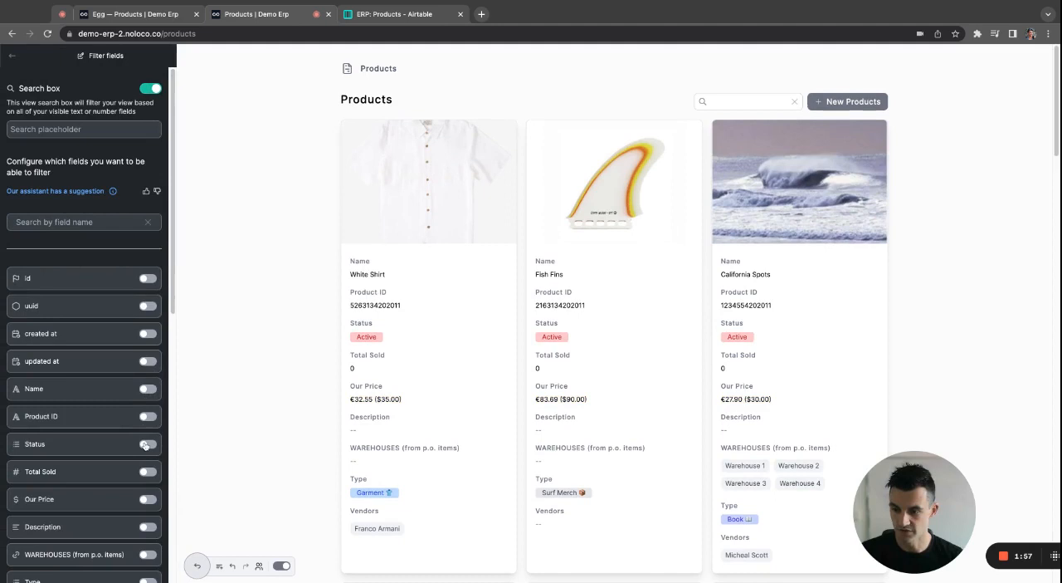
click(148, 444)
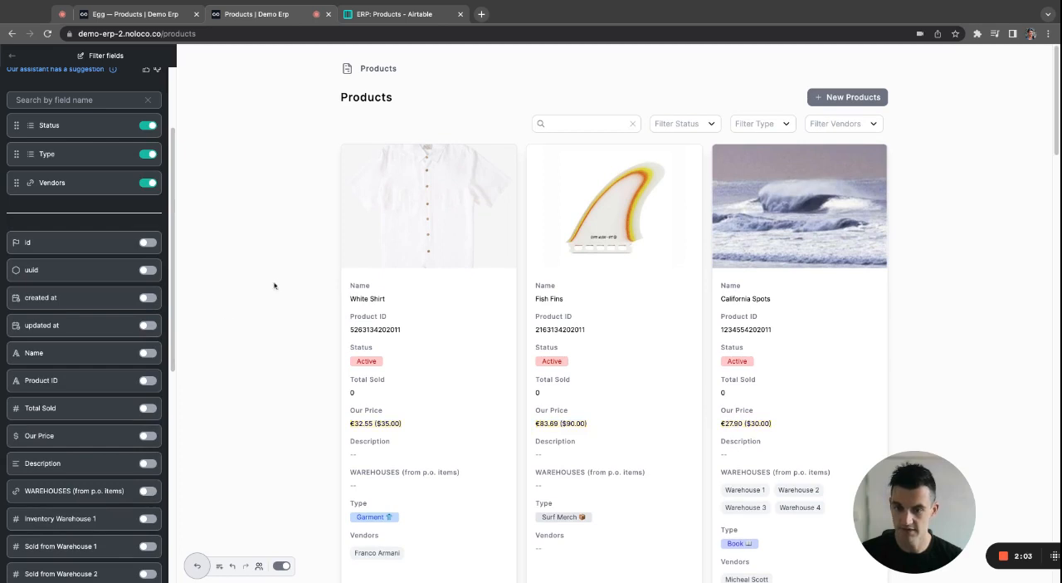
mouse_move(359, 251)
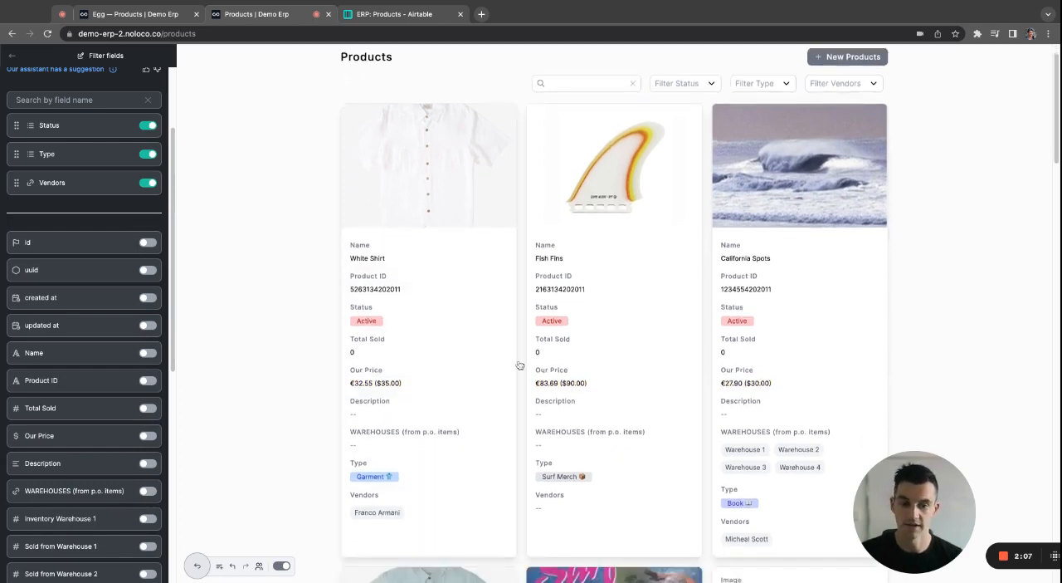
scroll(down, 3)
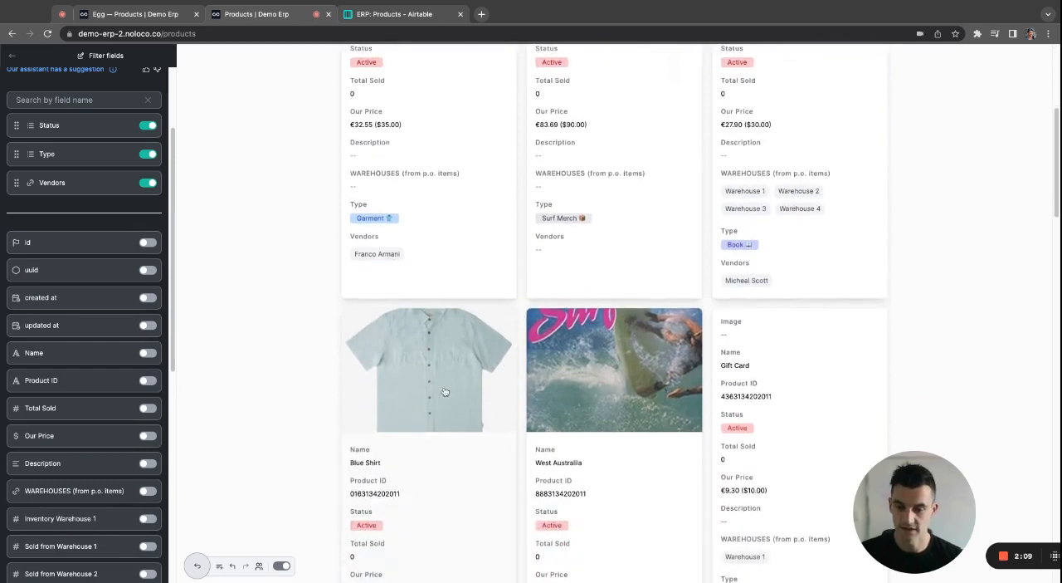
click(427, 370)
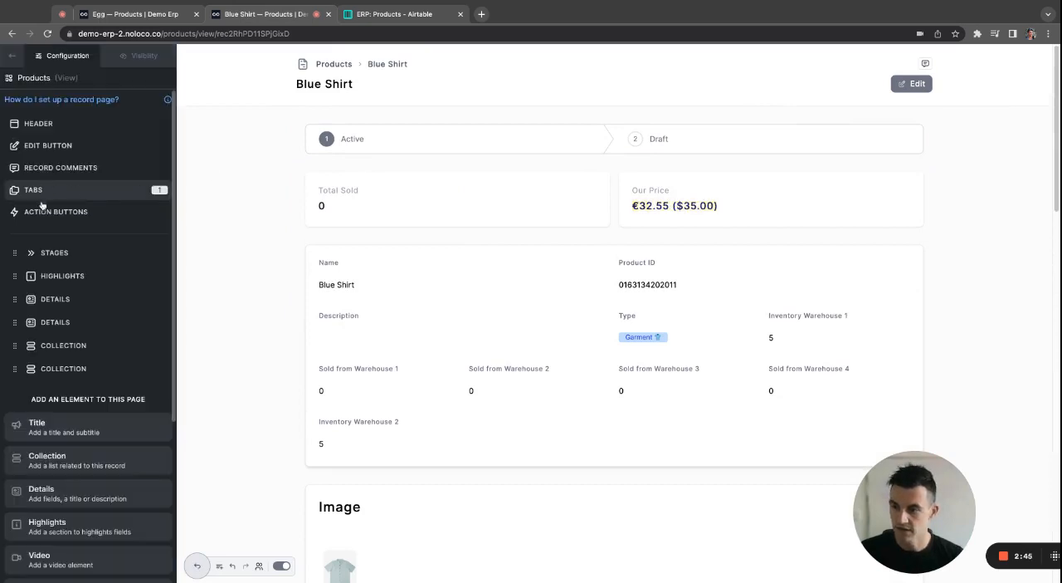
- Add a new action button to Blue Shirt's page and name it Unlist
click(56, 211)
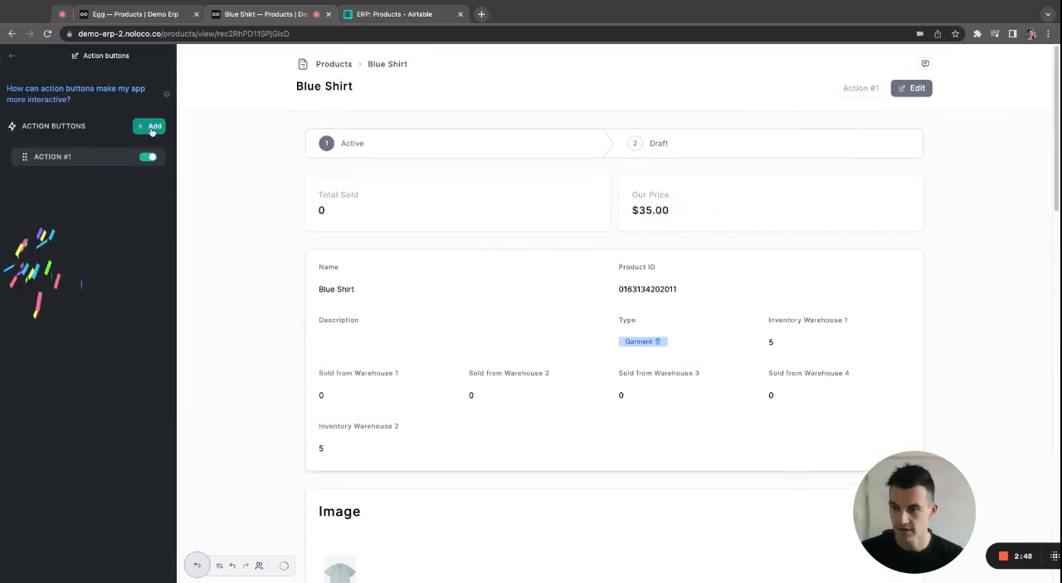
click(52, 156)
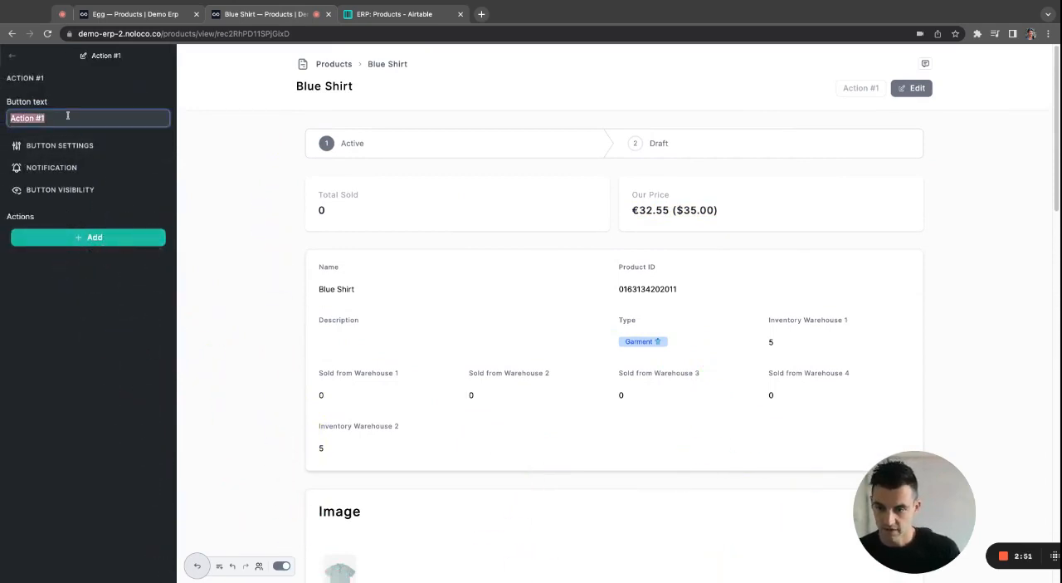
text(Unil)
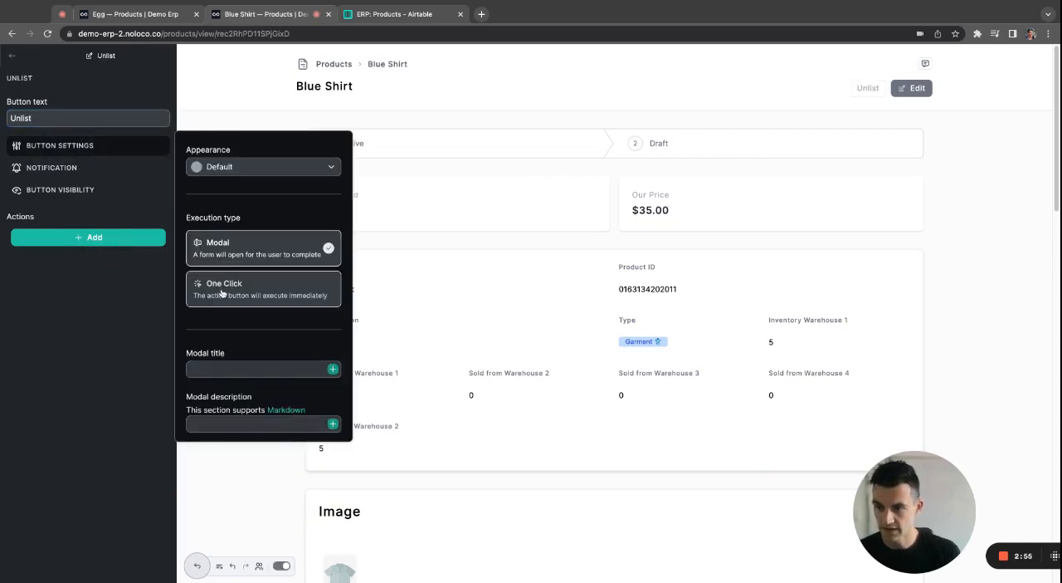
- Set its confirmation title to 'Are you sure you want to unlist' plus the product Name
text(Are y)
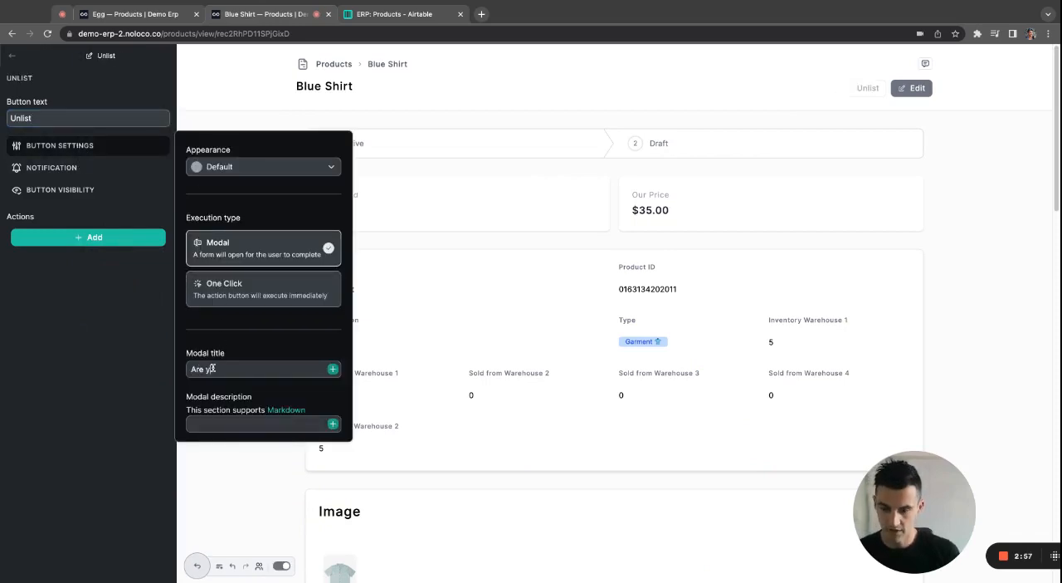
text(Are you sure you want to)
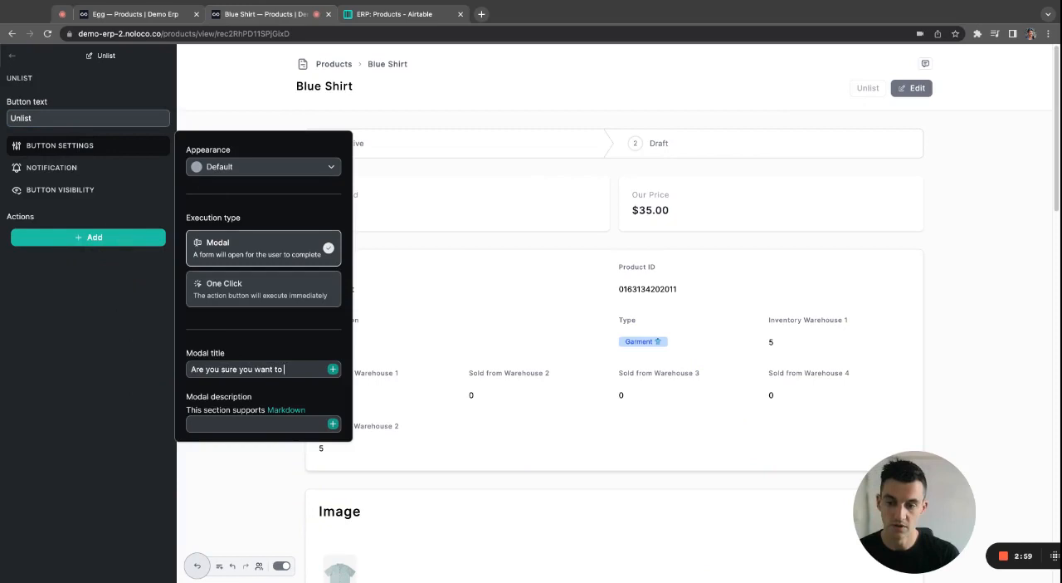
text(unoist)
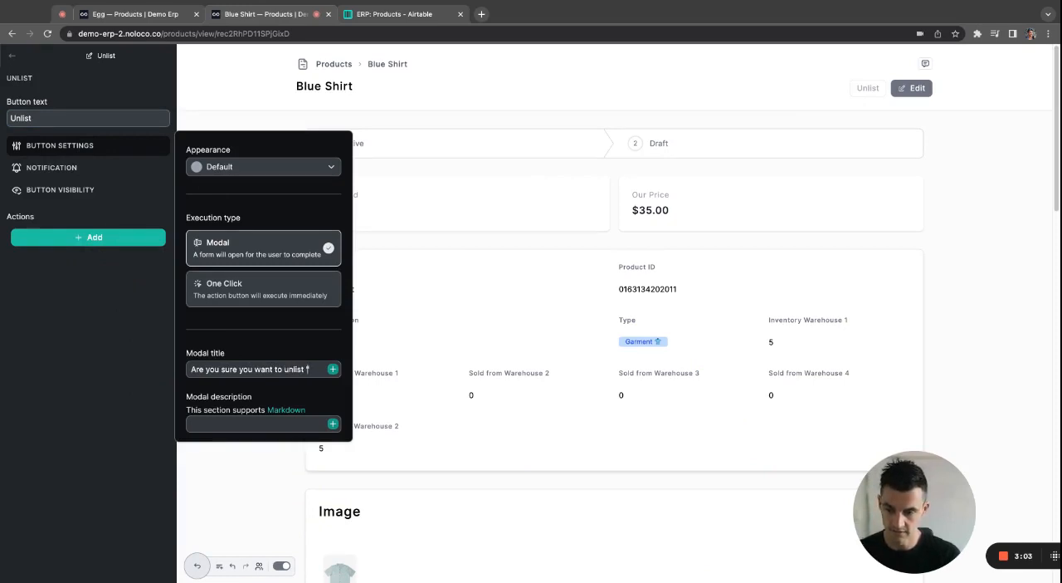
click(333, 368)
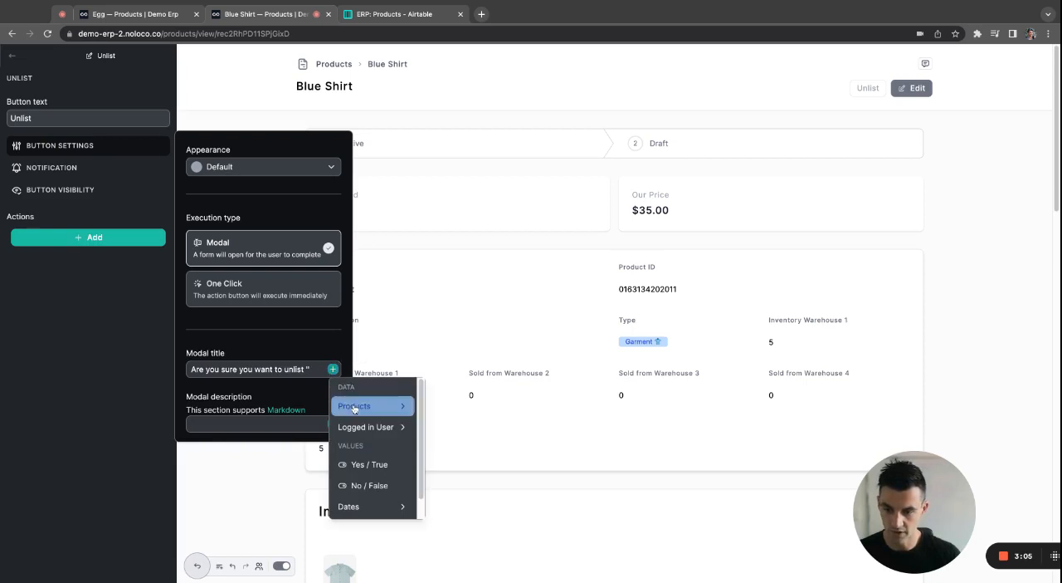
click(355, 406)
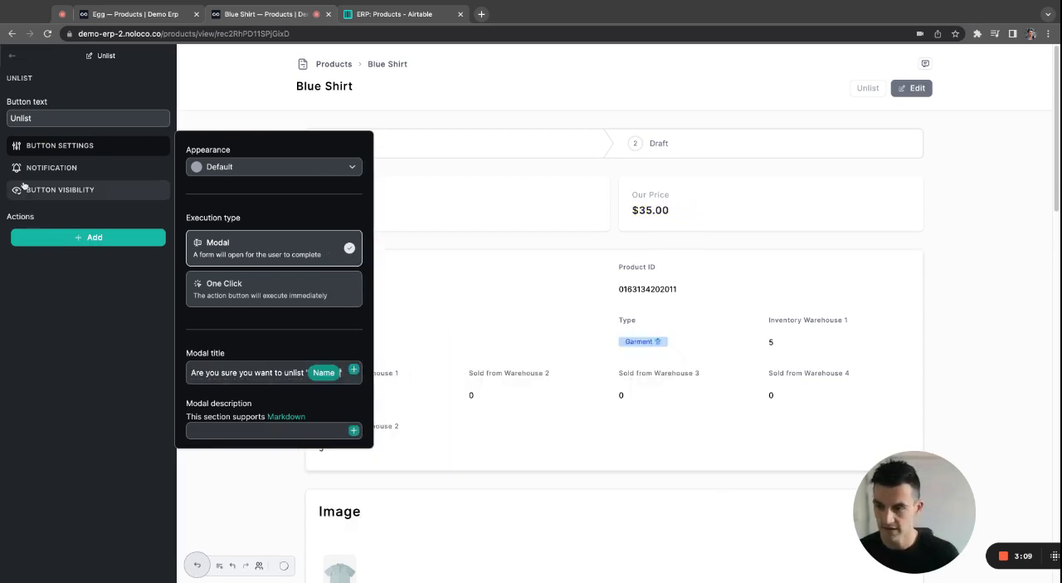
- Make Unlist update this record, setting Status to Draft as a hidden value
click(87, 236)
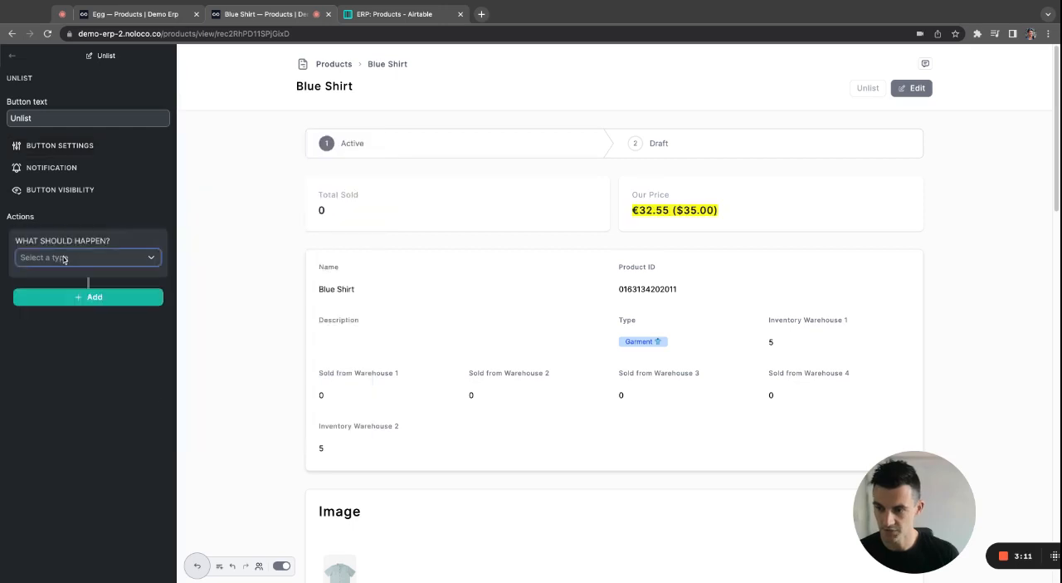
click(88, 256)
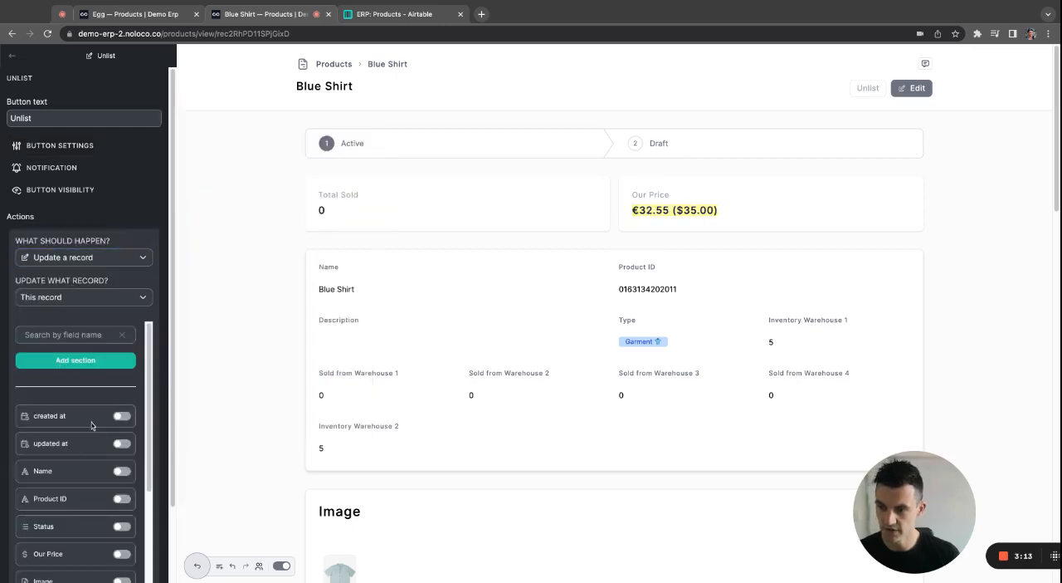
click(120, 525)
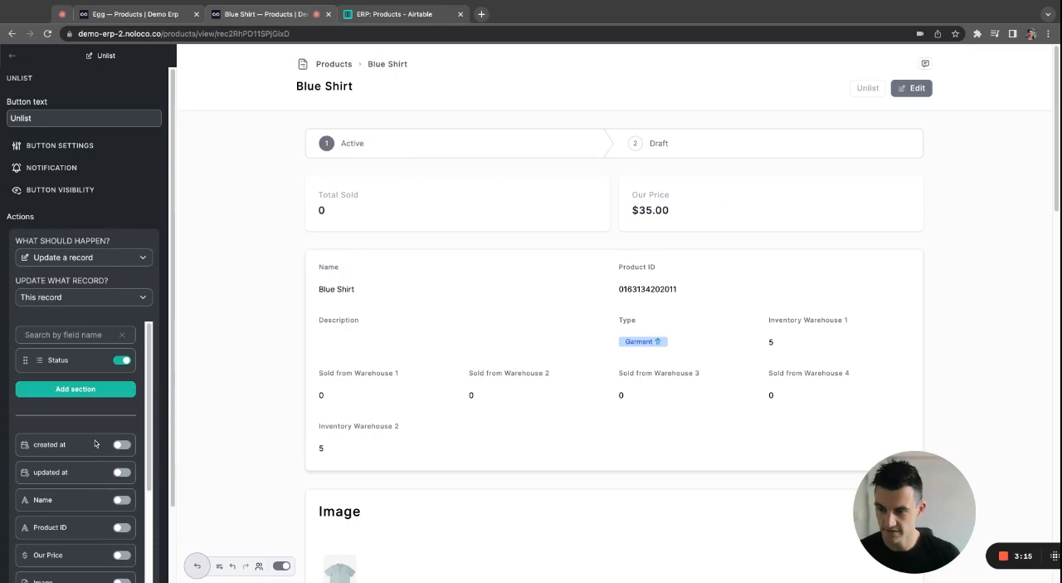
click(99, 360)
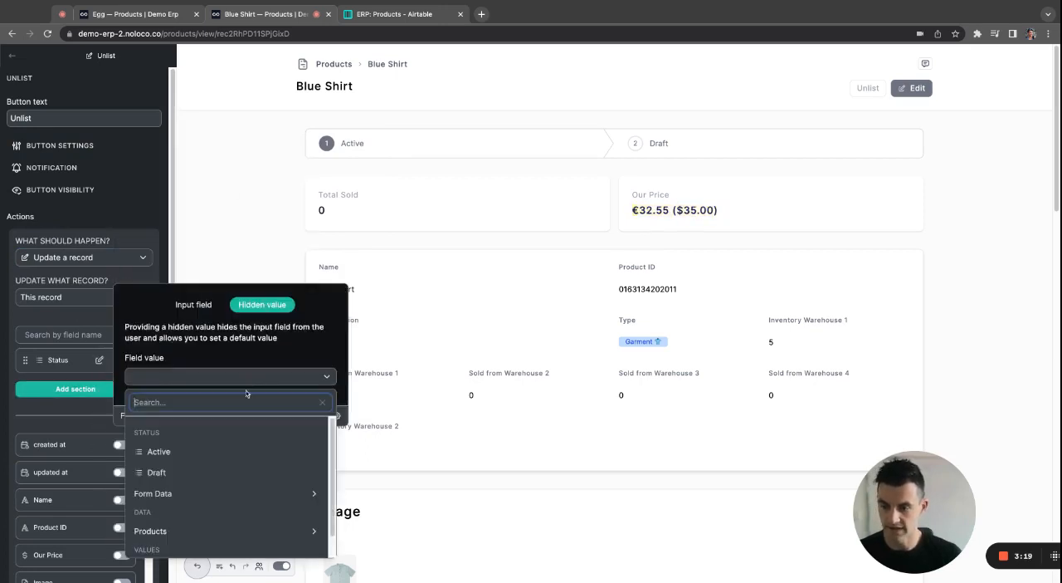
click(156, 471)
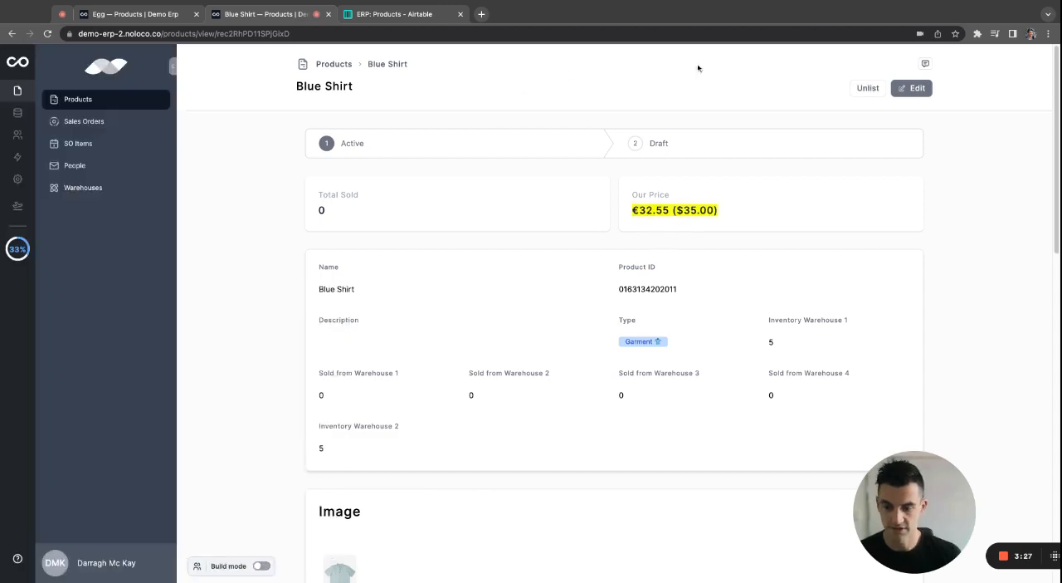
- Unlist Blue Shirt with the new button and confirm, then re-enter Build mode
click(866, 87)
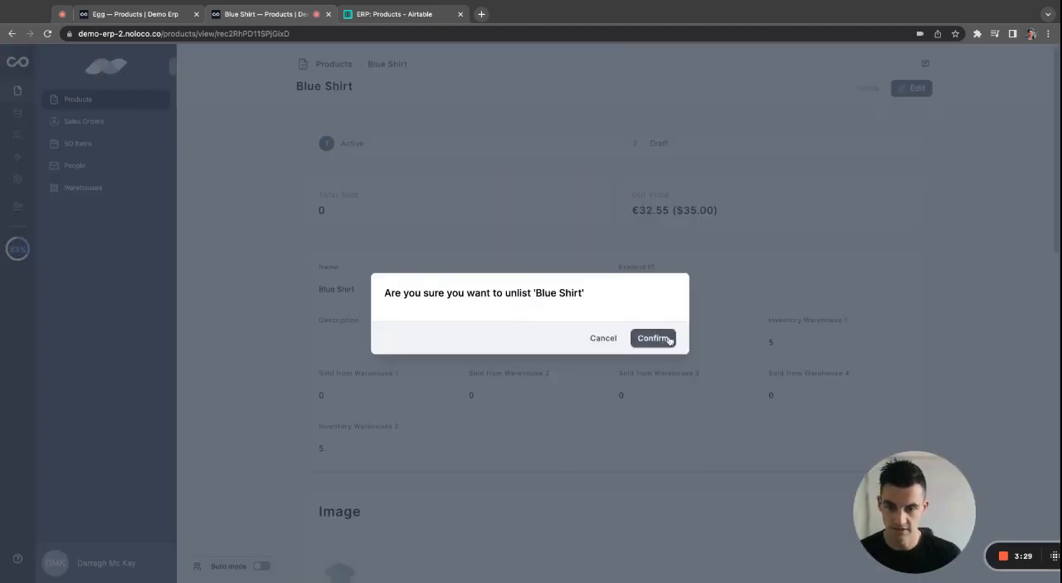
click(653, 337)
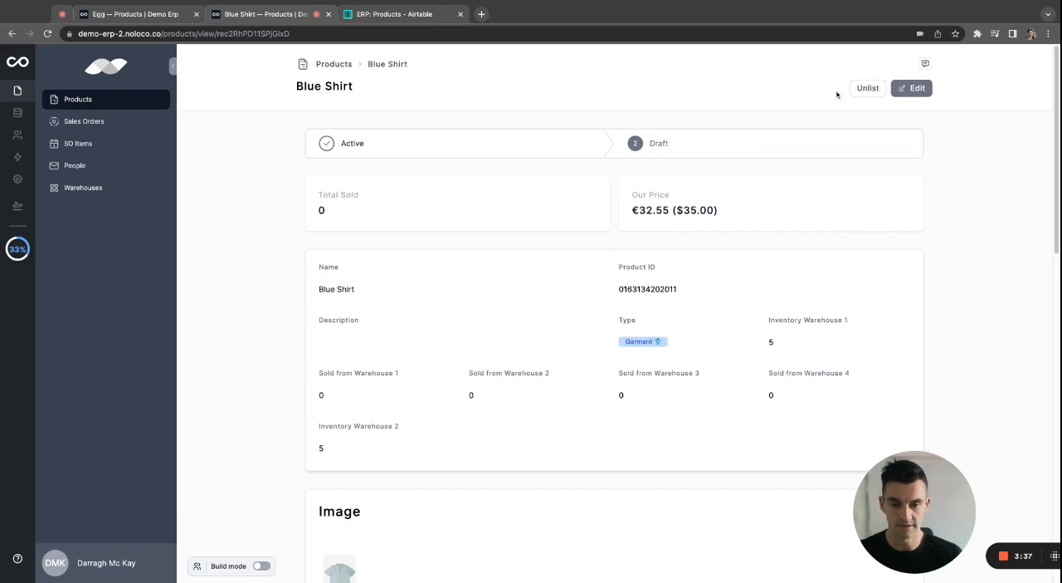
click(260, 565)
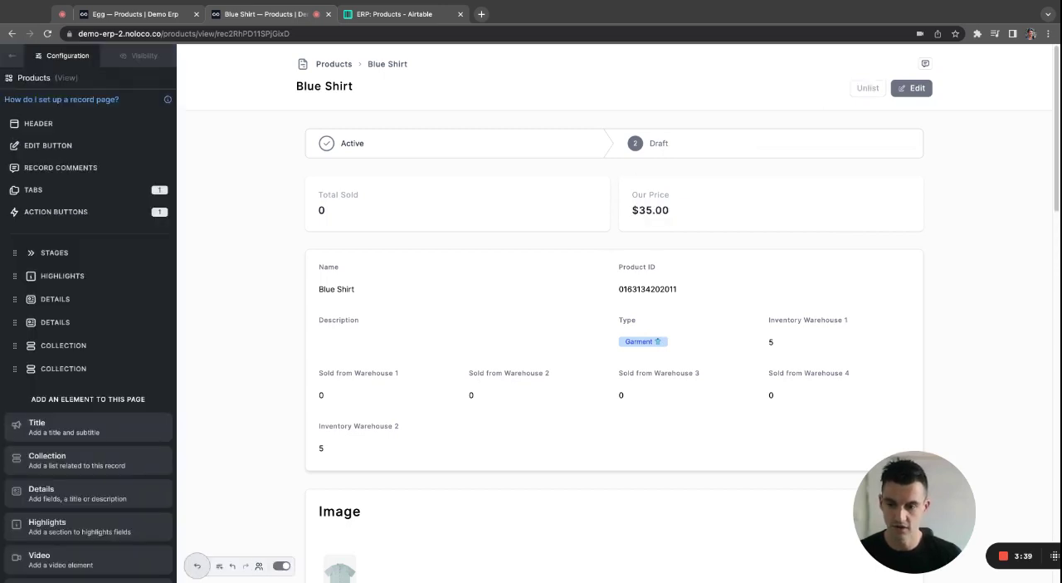
- Add a visibility rule showing Unlist only when Products Status is equal to Active
click(56, 210)
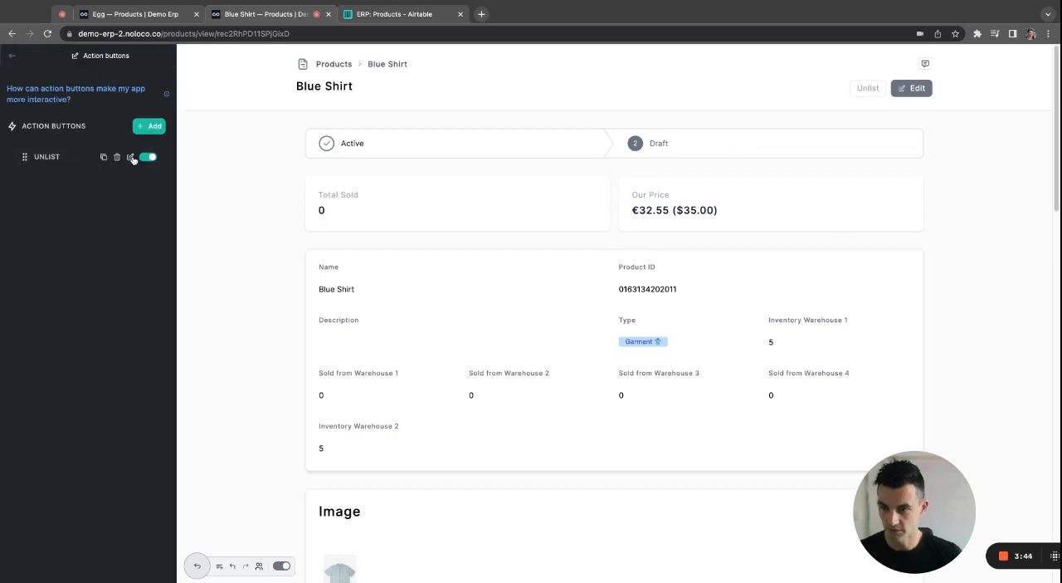
click(131, 157)
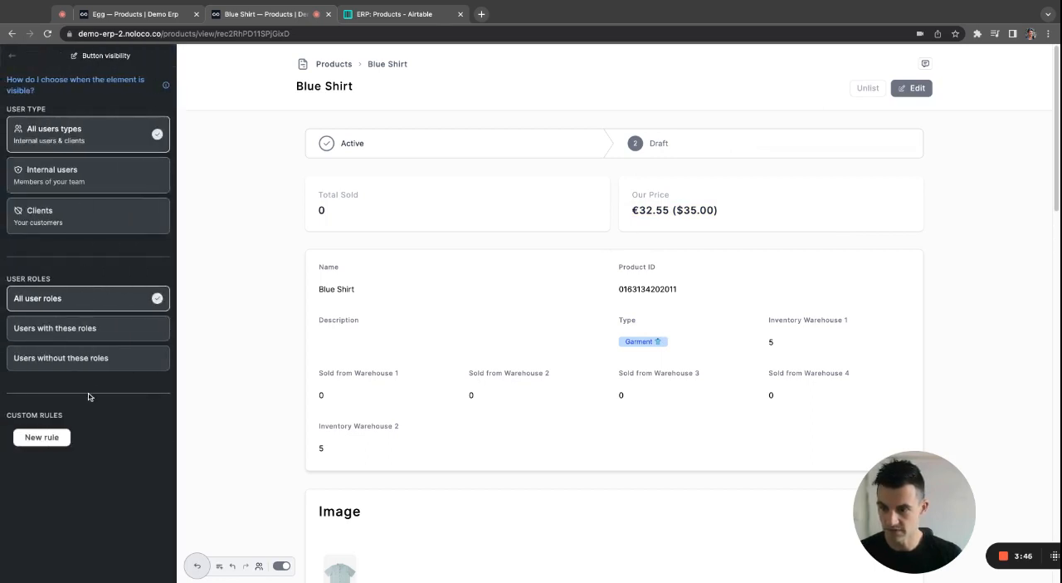
click(41, 437)
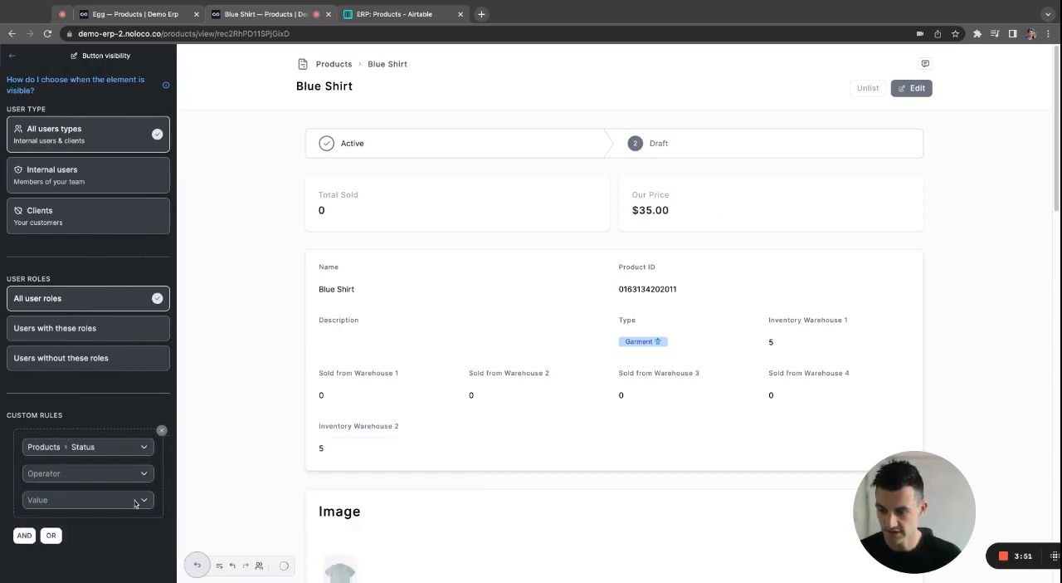
click(87, 473)
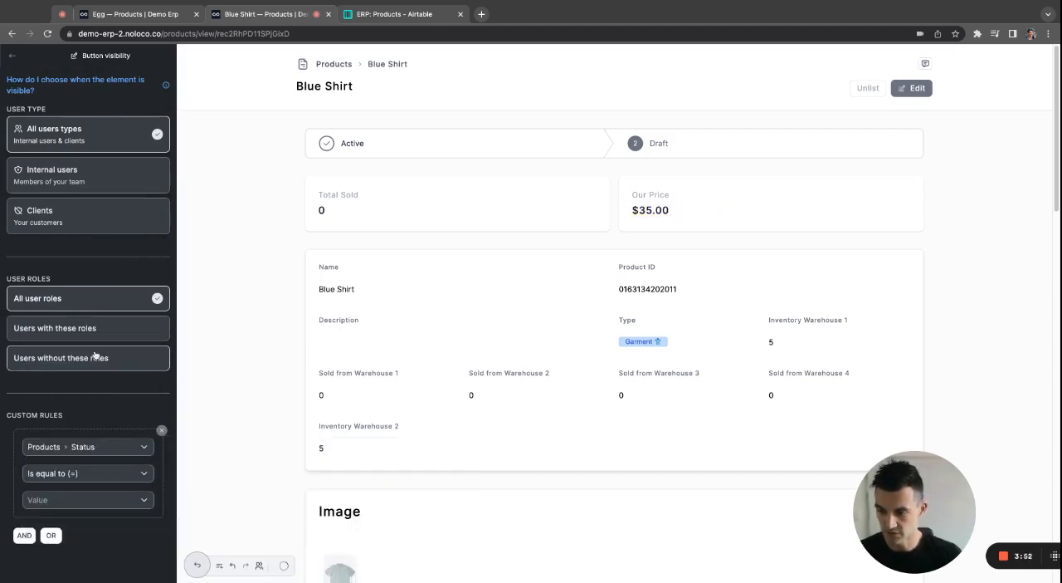
click(88, 499)
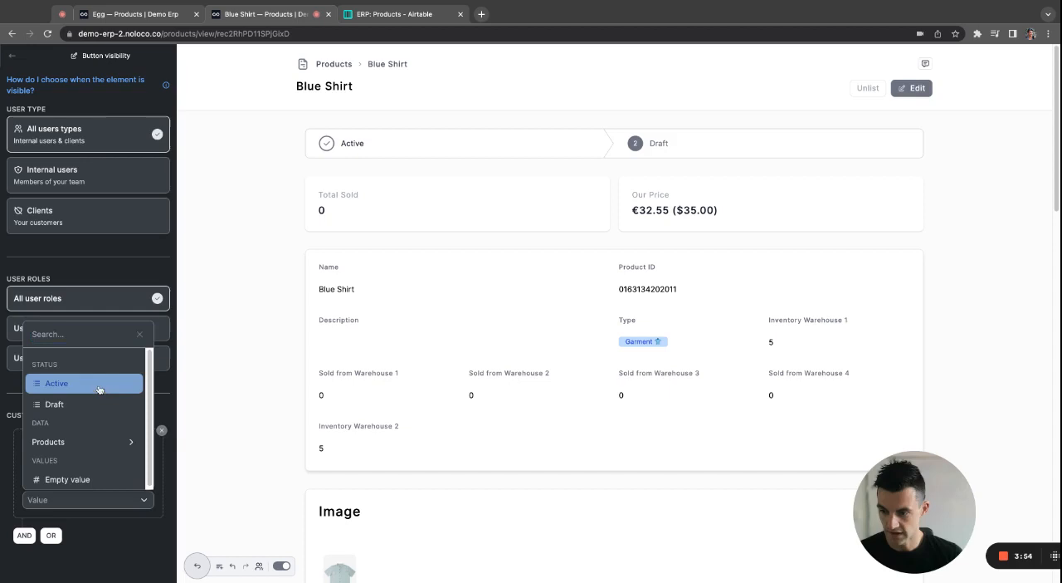
click(13, 56)
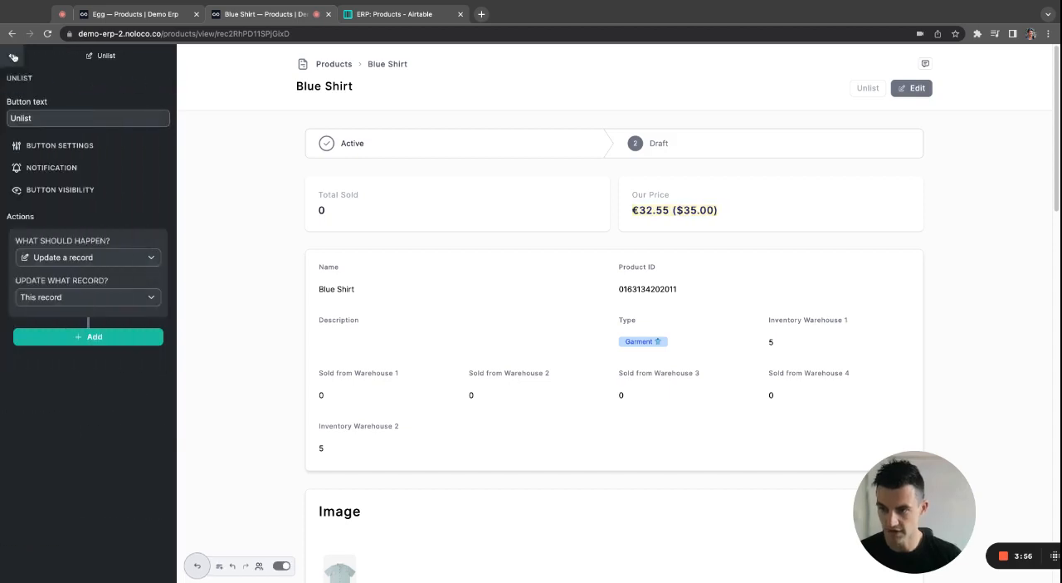
click(281, 565)
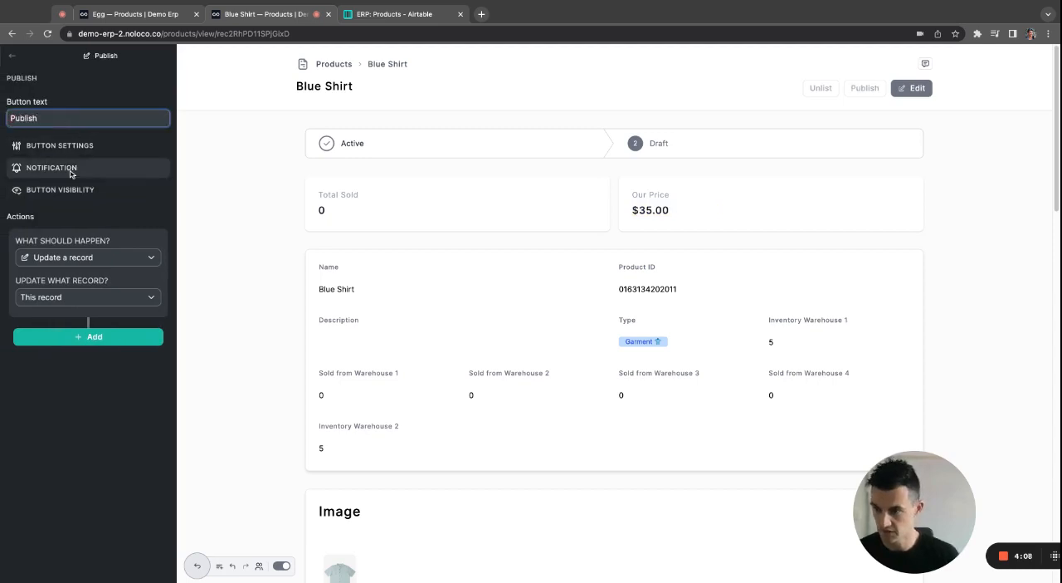
- Create a Publish button updating Status, with its own Status visibility rule, then preview Products
click(60, 145)
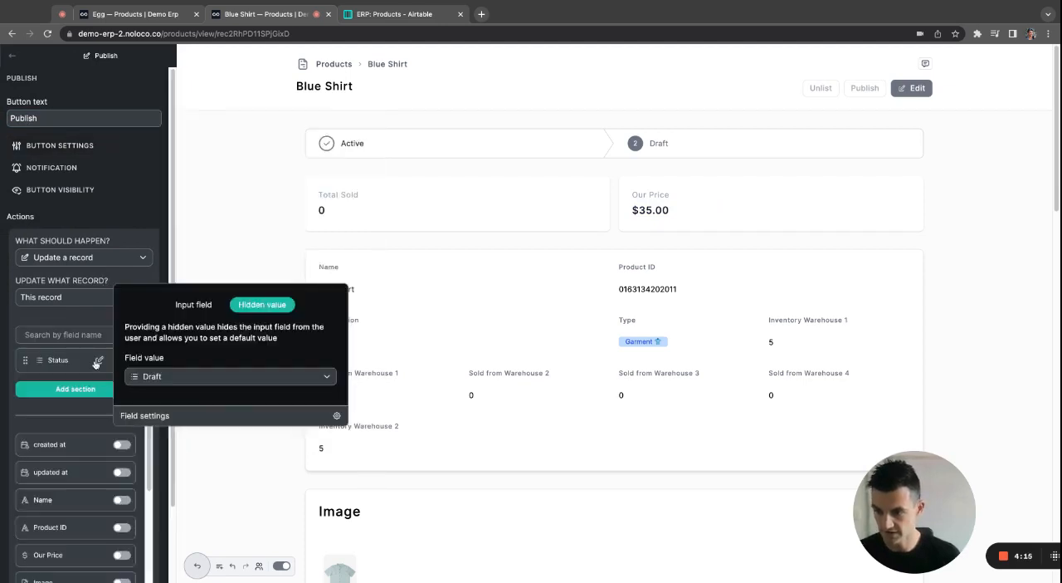
click(230, 375)
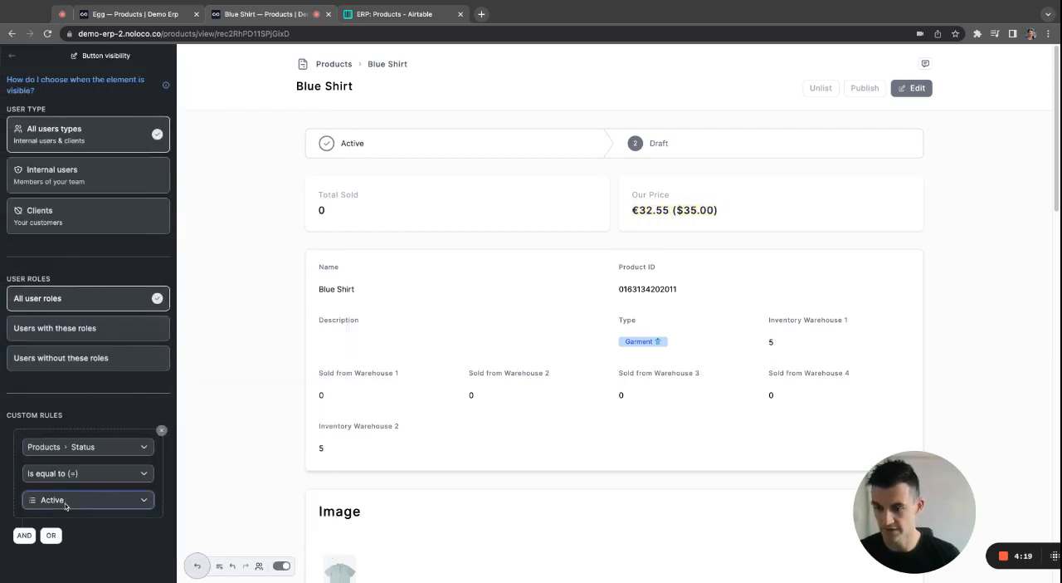
click(87, 499)
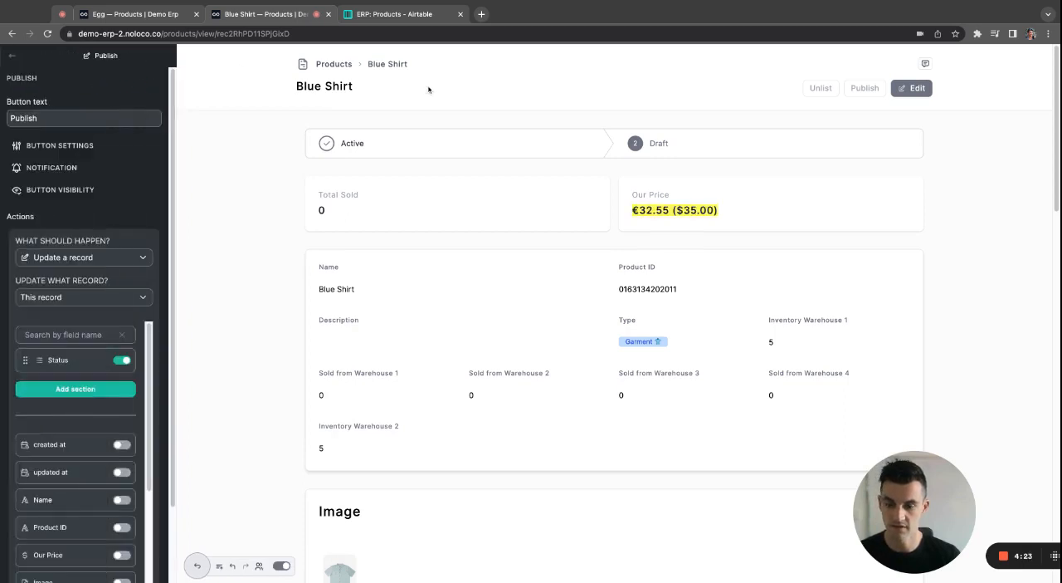
click(333, 63)
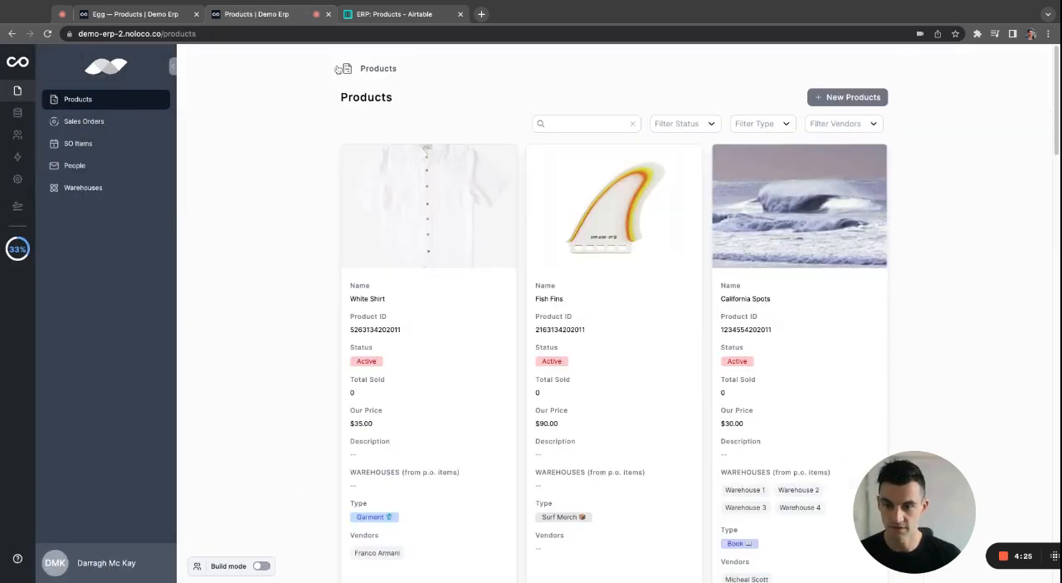
- Search for 'egg' and publish the Egg product, confirming the prompt
text(egg)
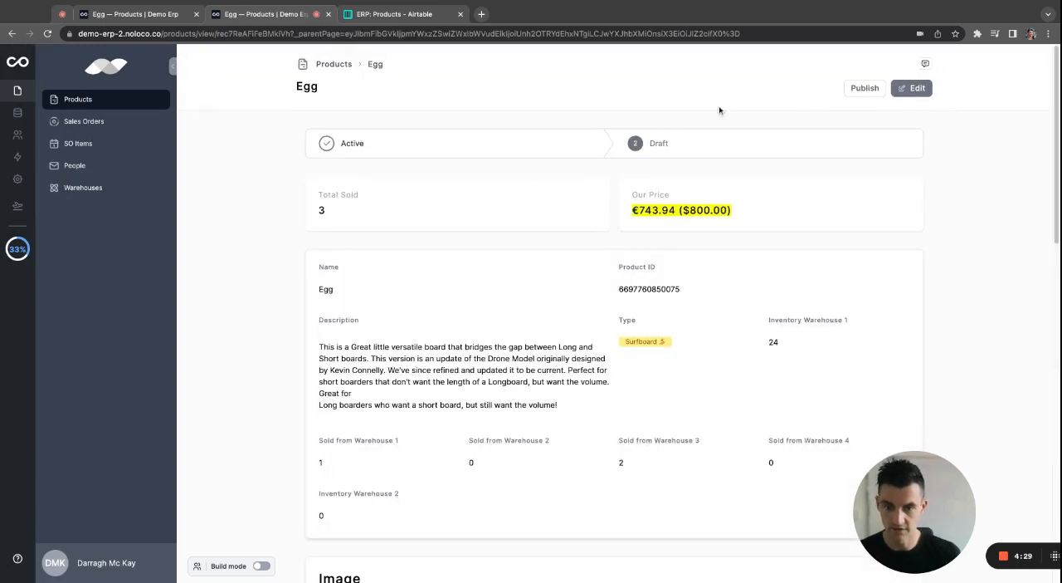
click(864, 88)
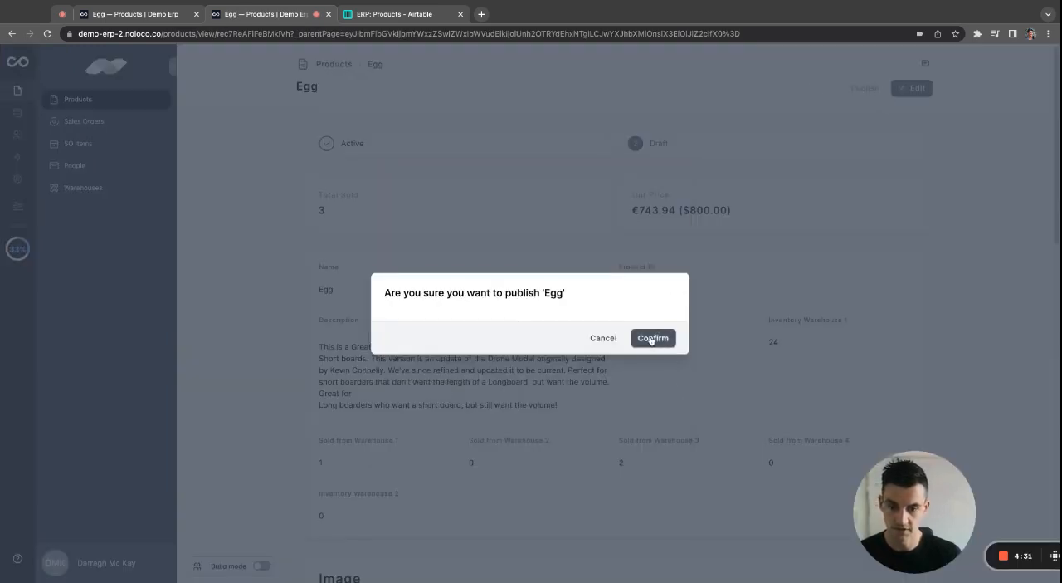
click(653, 338)
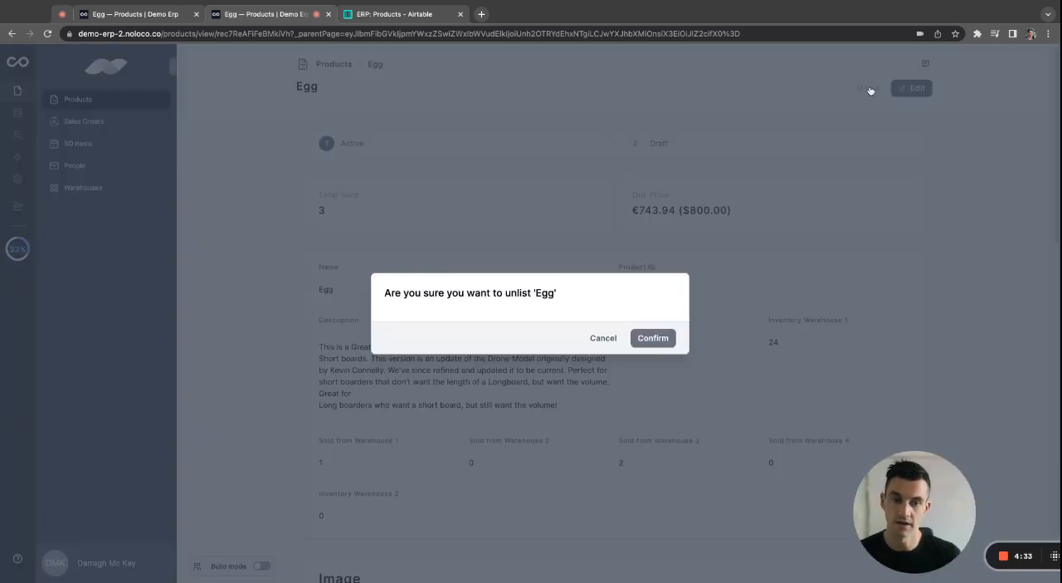
click(653, 337)
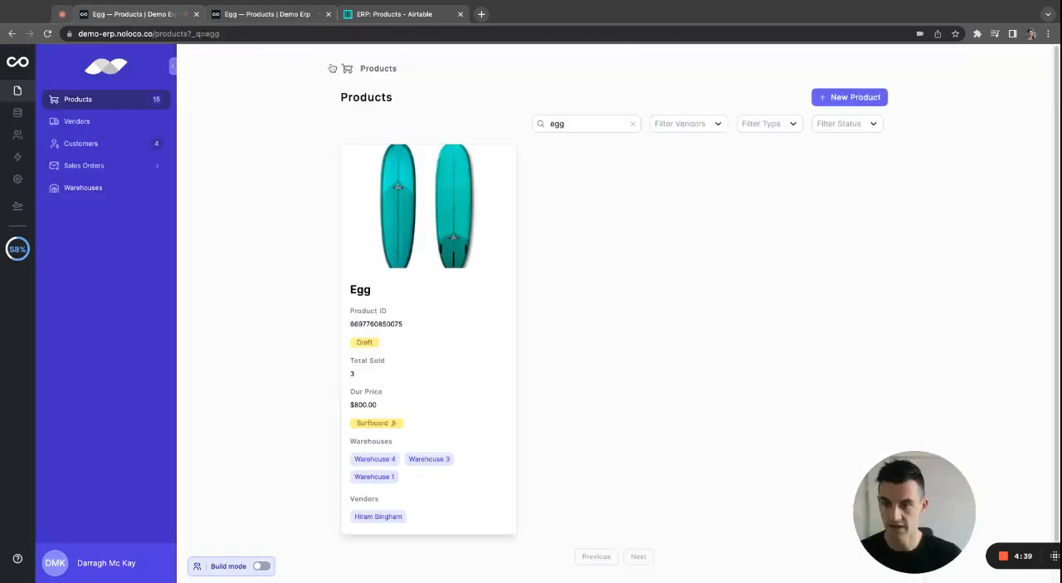
- Browse the Vendors list and Hiram Bingham's vendor details
click(77, 121)
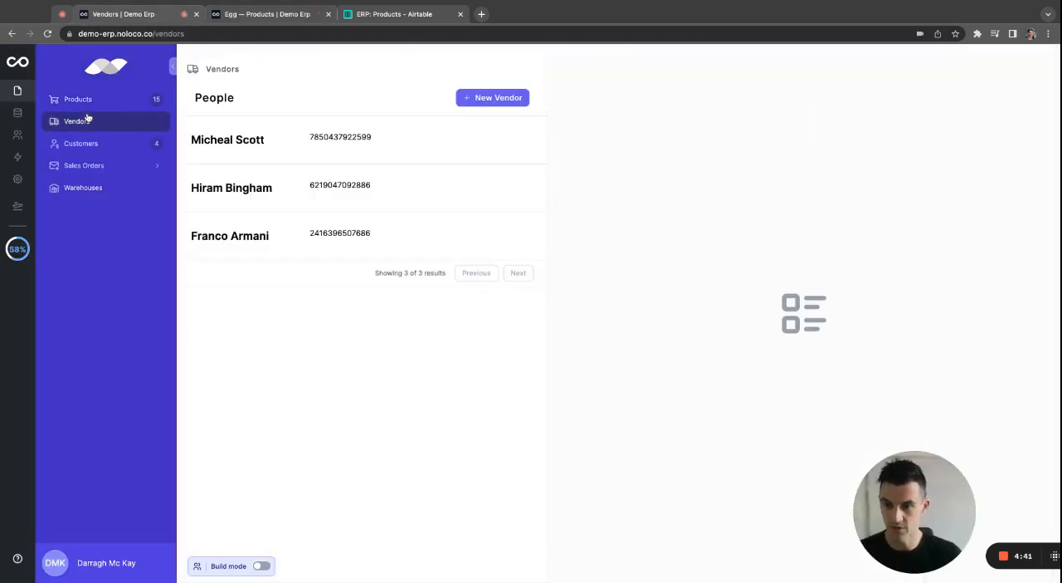
click(231, 188)
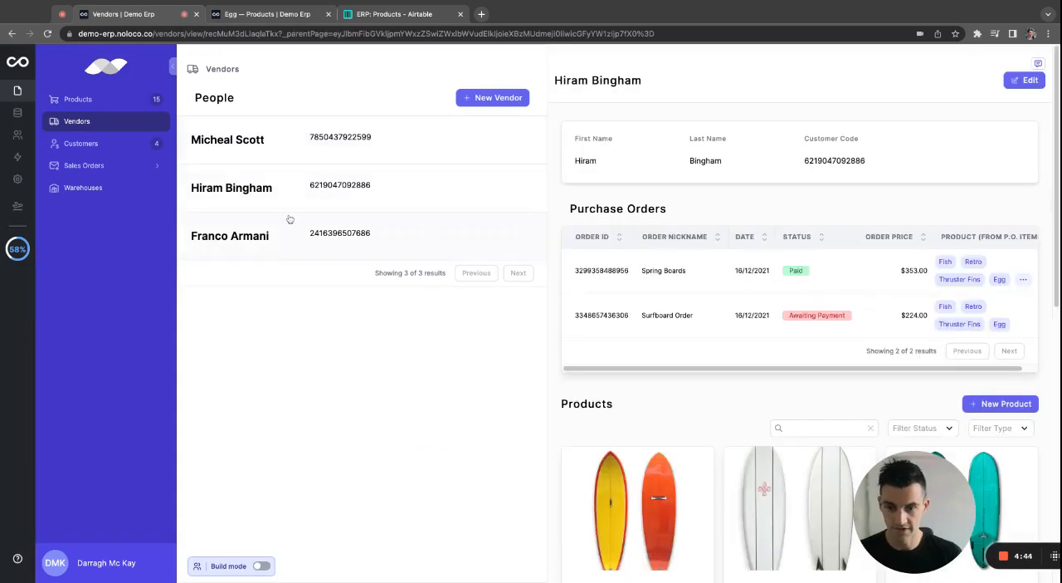
scroll(down, 3)
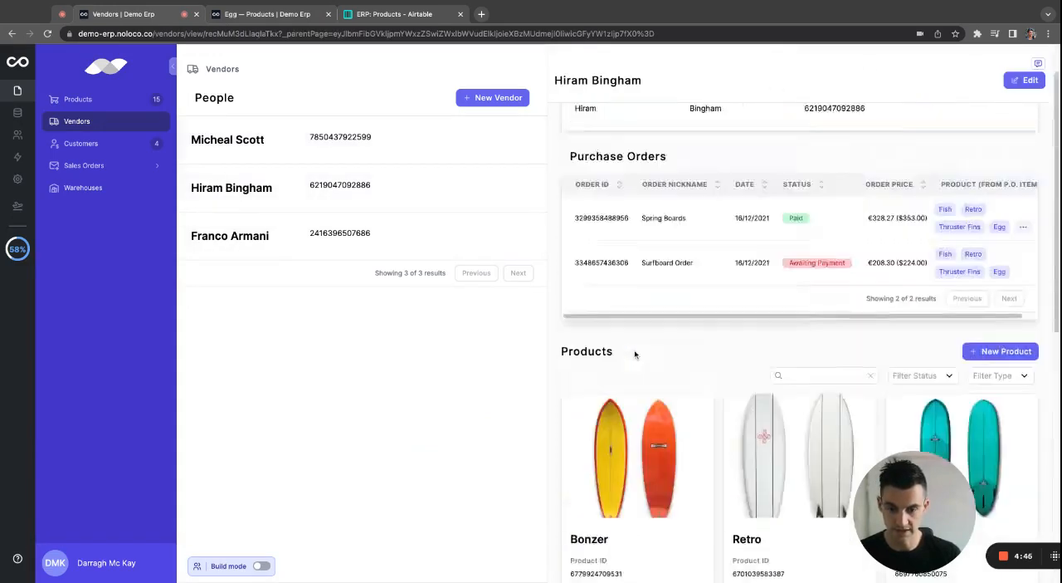
- View the warehouses and Warehouse 3's details, then show the Sales Orders list
click(83, 188)
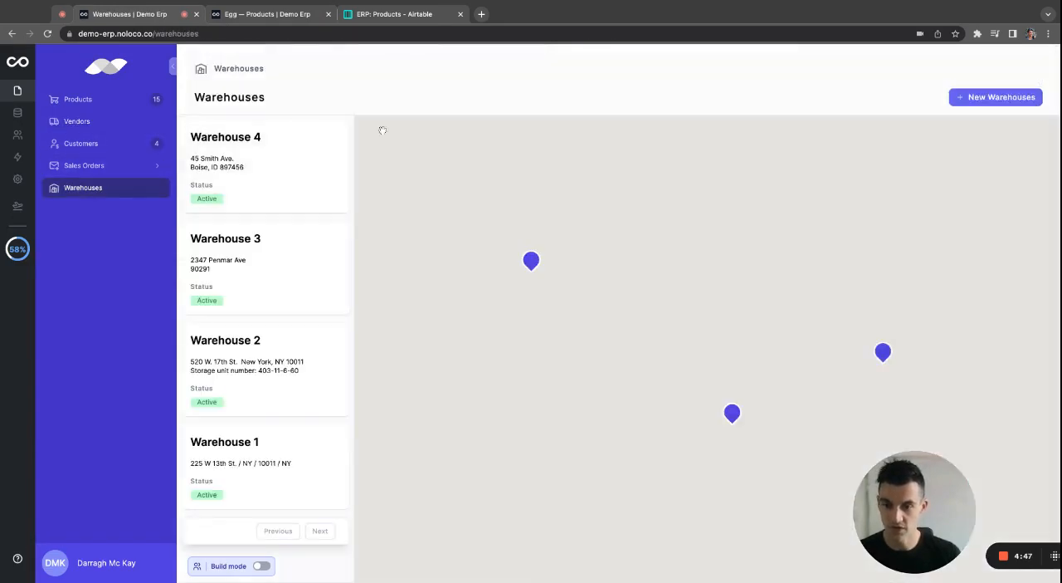
click(226, 239)
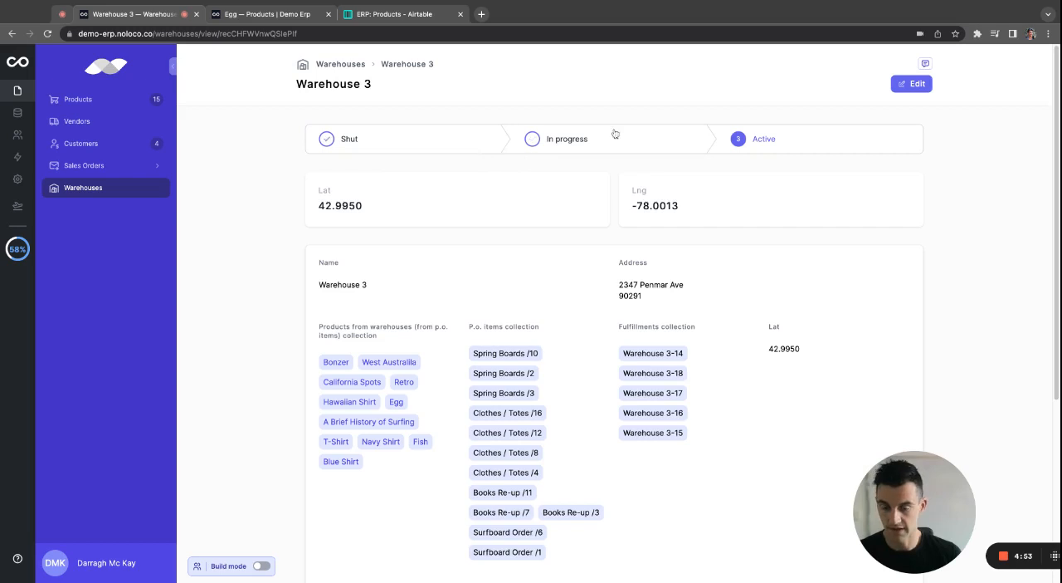
click(83, 165)
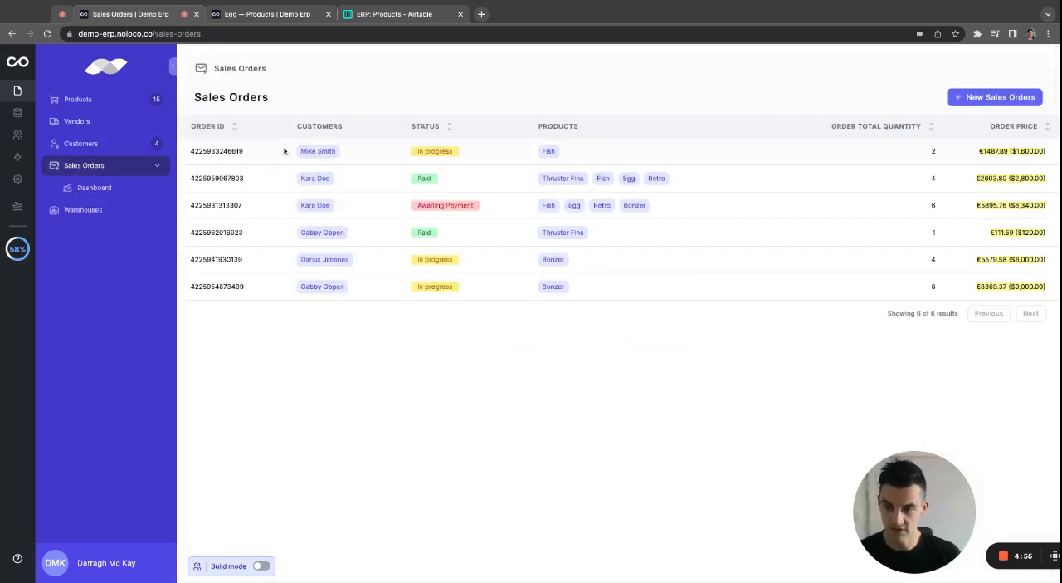
click(93, 186)
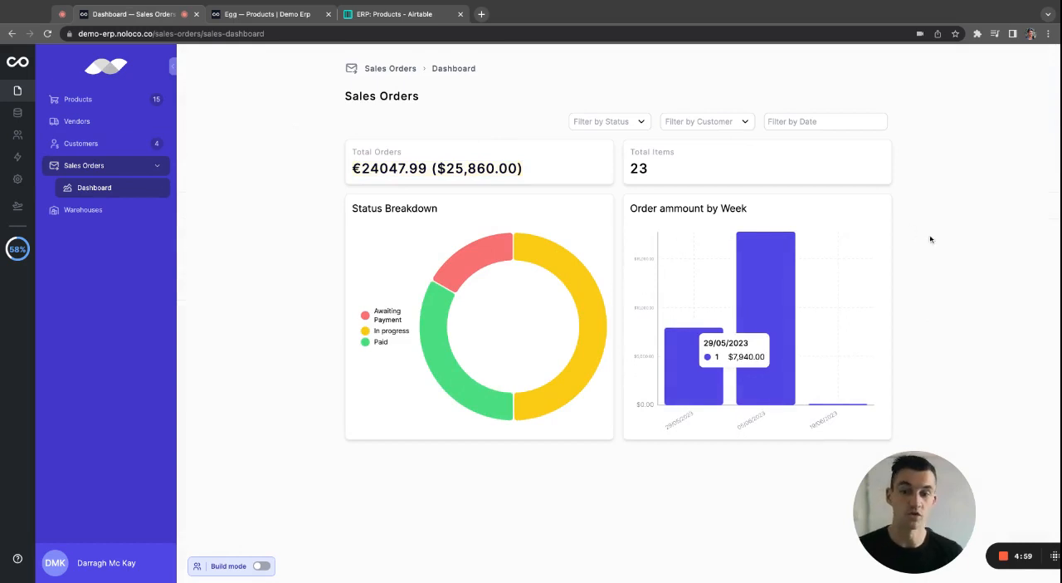
mouse_move(535, 241)
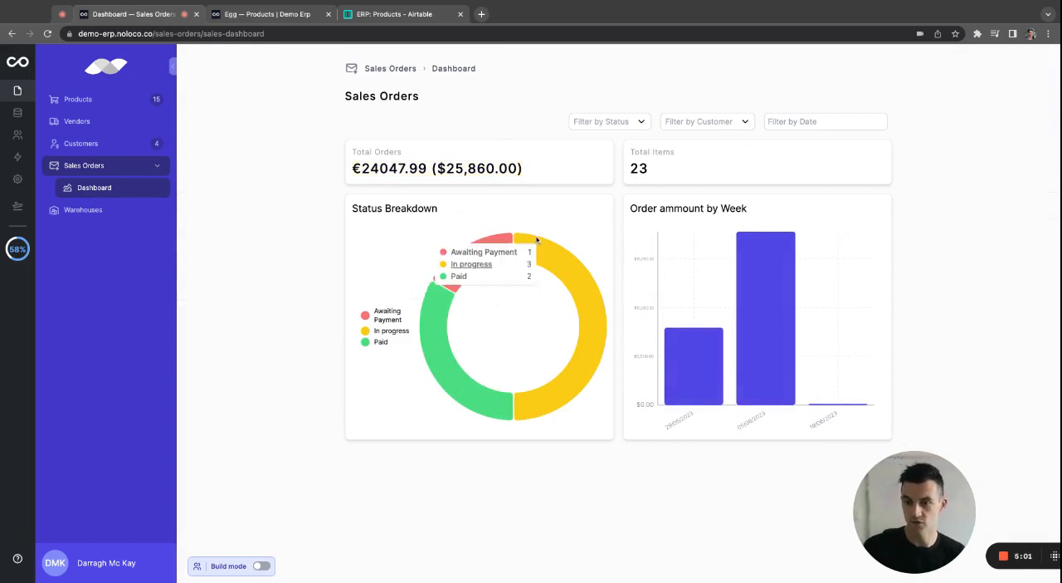
mouse_move(653, 163)
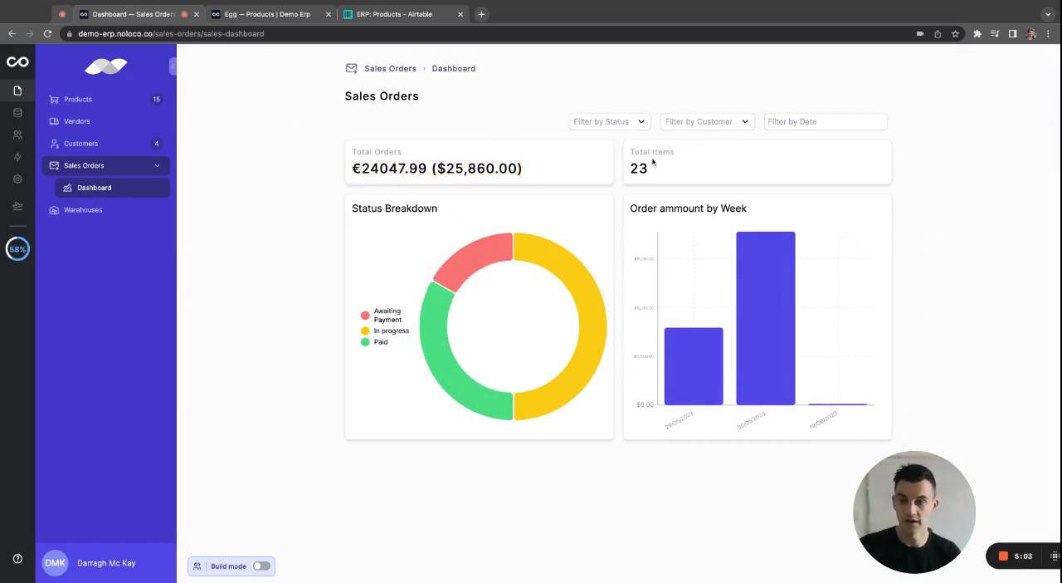
click(705, 121)
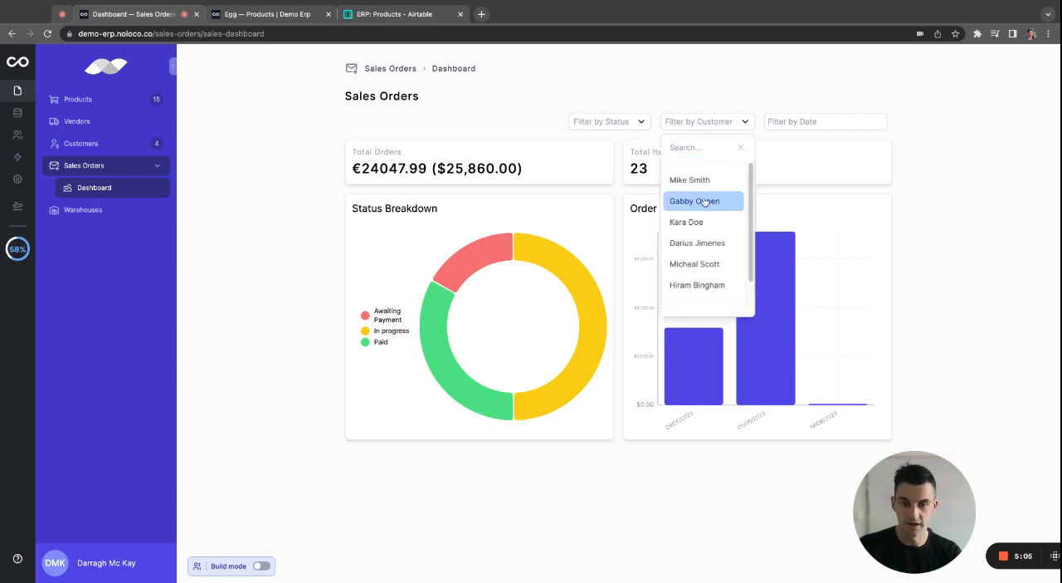
click(694, 201)
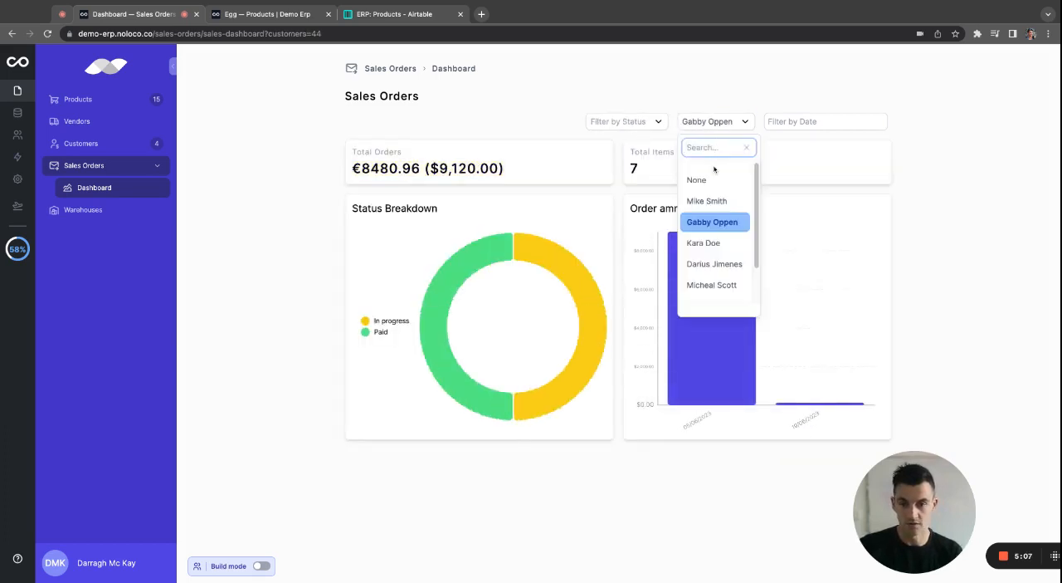
click(695, 179)
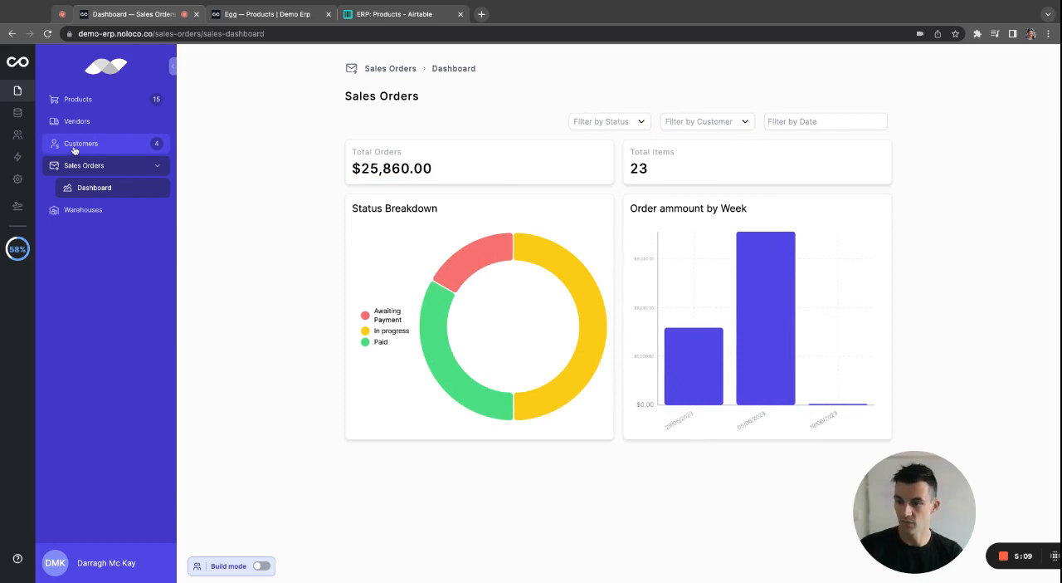
- View the Customers list, then scroll Products to the Blue Shirt product
click(81, 143)
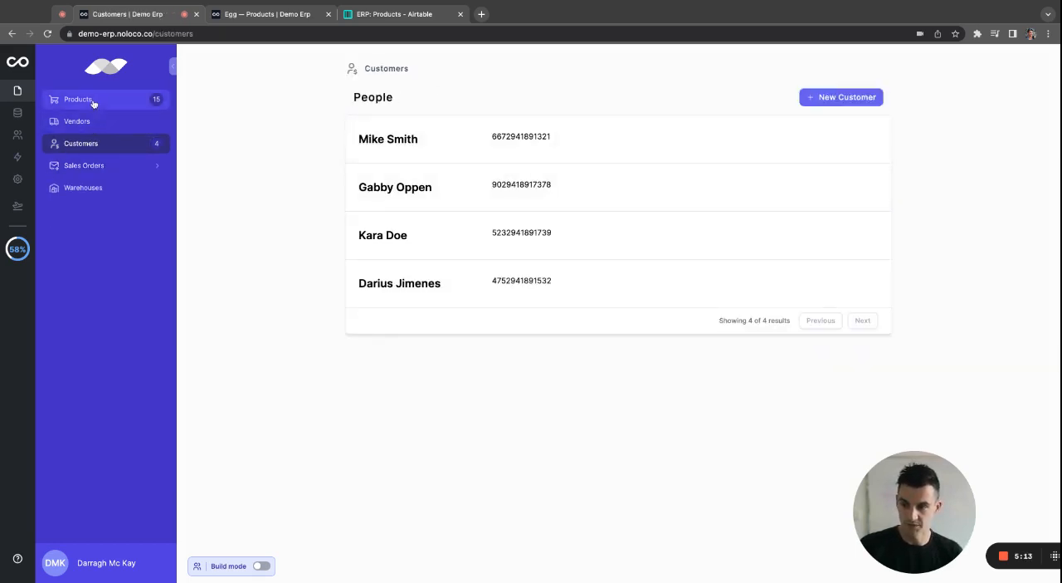
click(78, 99)
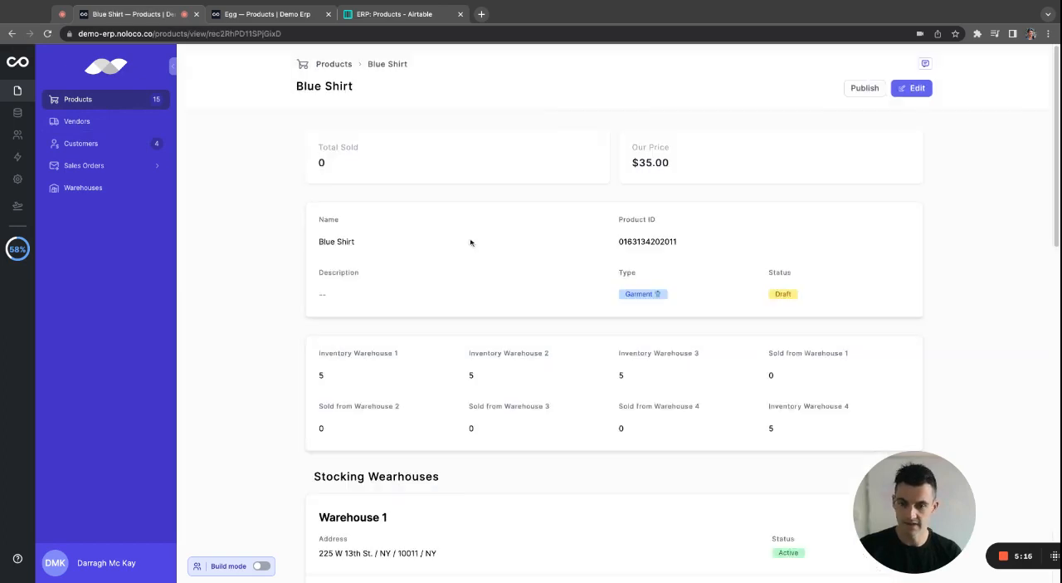
scroll(down, 3)
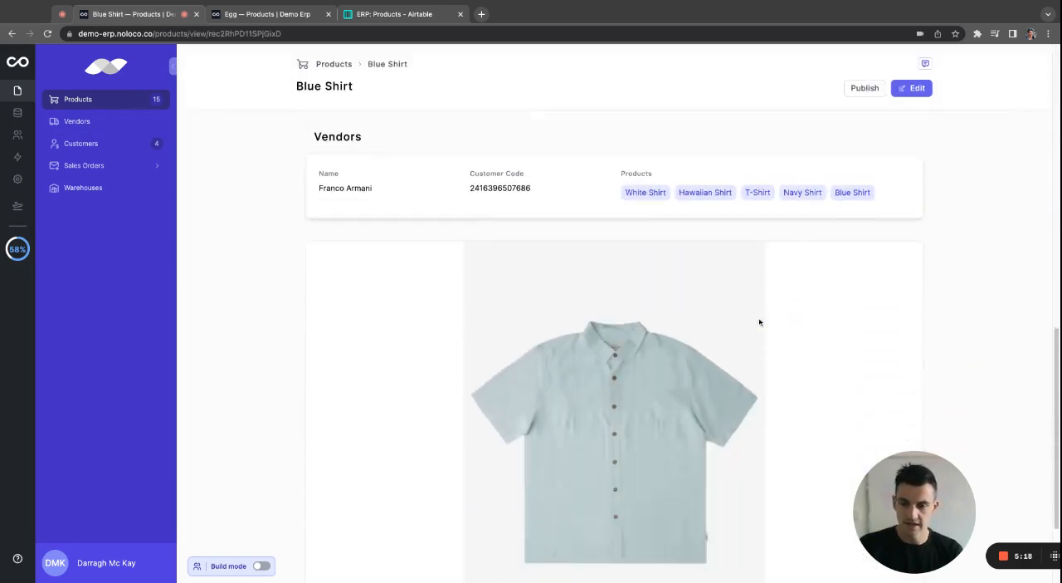
scroll(down, 3)
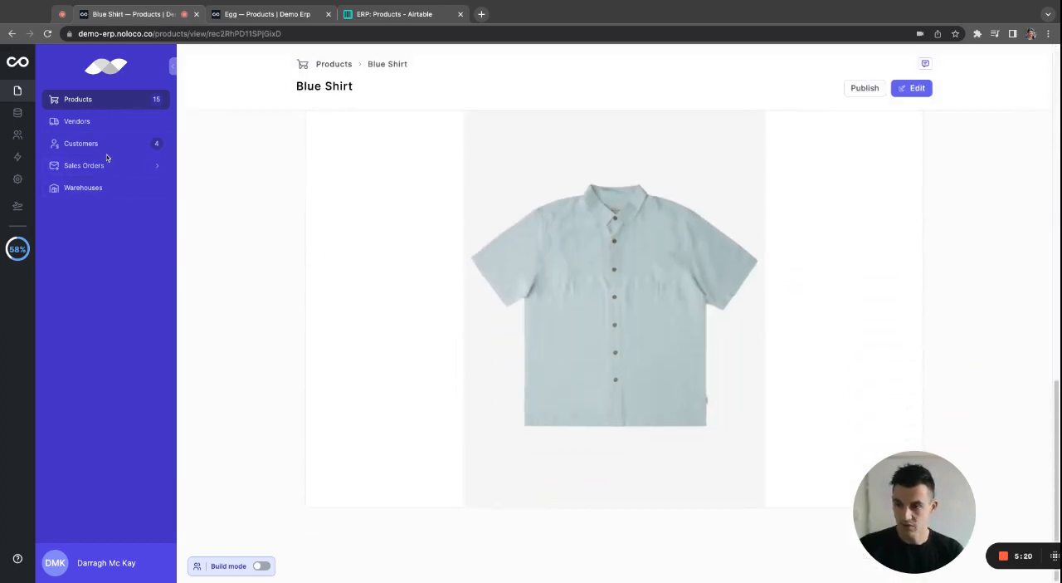
- Start a new product from vendor Micheal Scott's details page
click(76, 121)
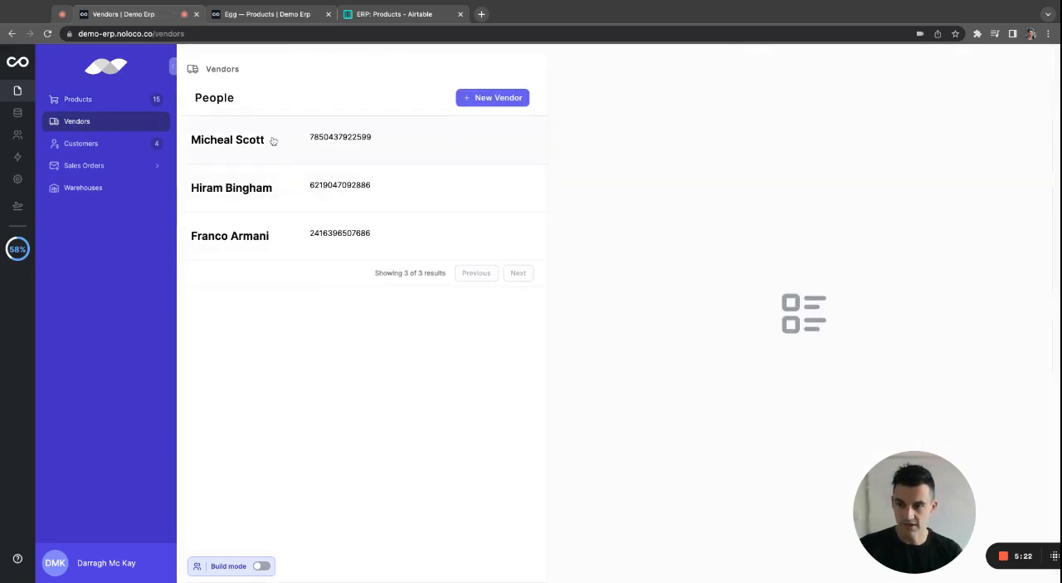
click(227, 140)
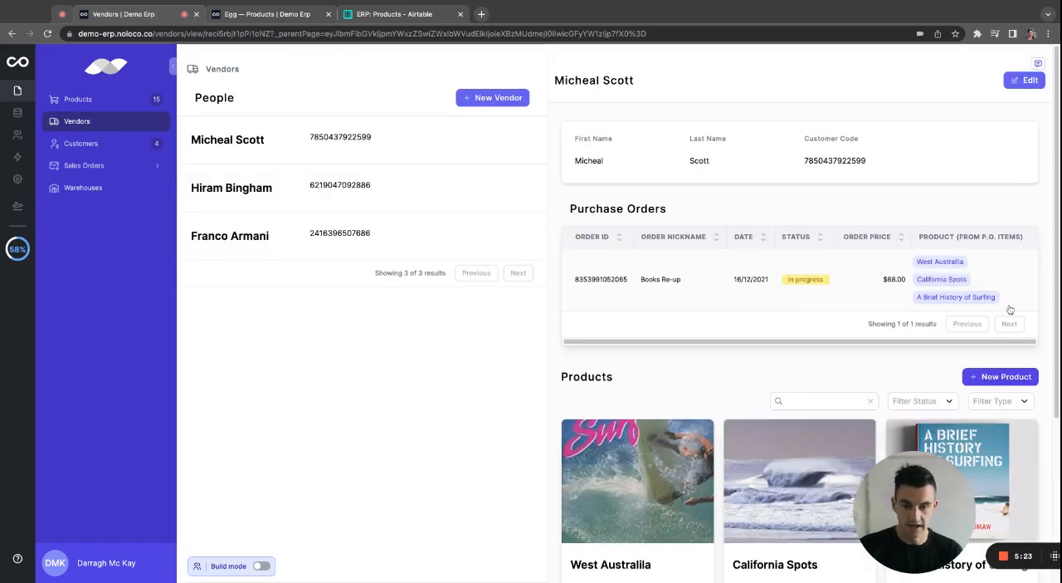
click(1000, 376)
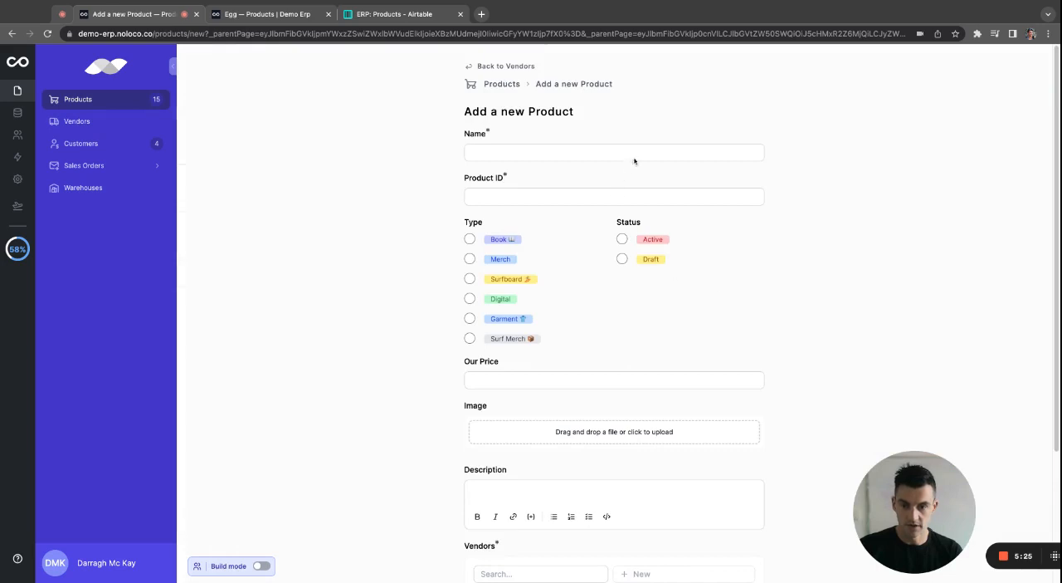
scroll(down, 3)
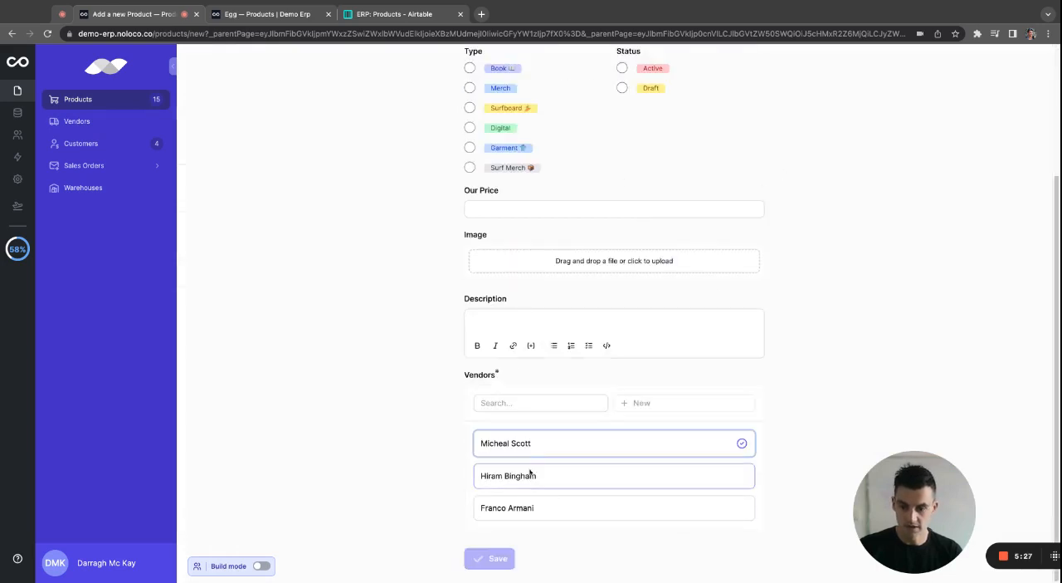
scroll(up, 3)
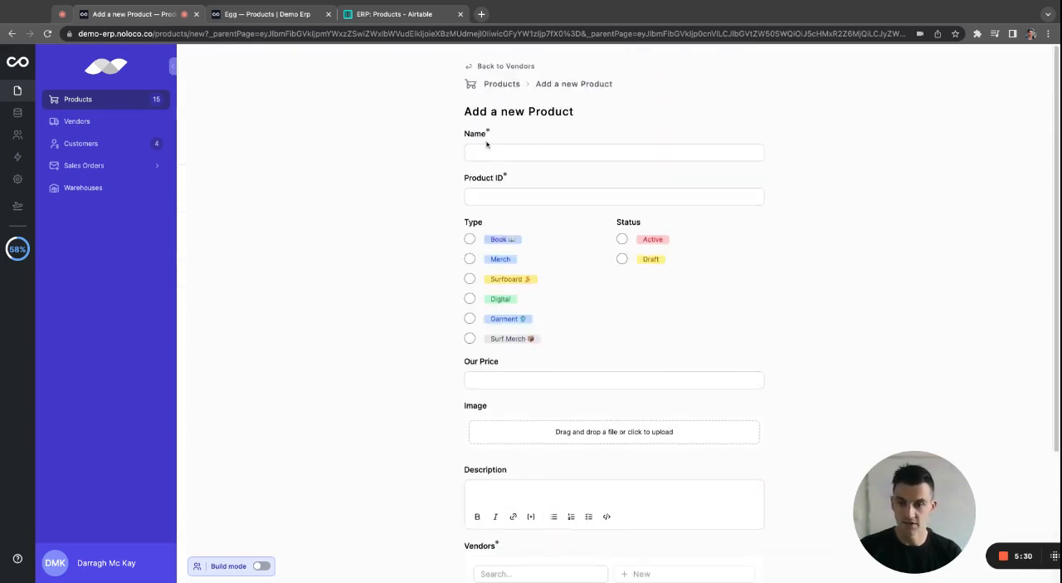
- Save Rack of Paper: ID 12345, type Book, Draft, $15, description 'Quality Paper'
text(Rack of Paper)
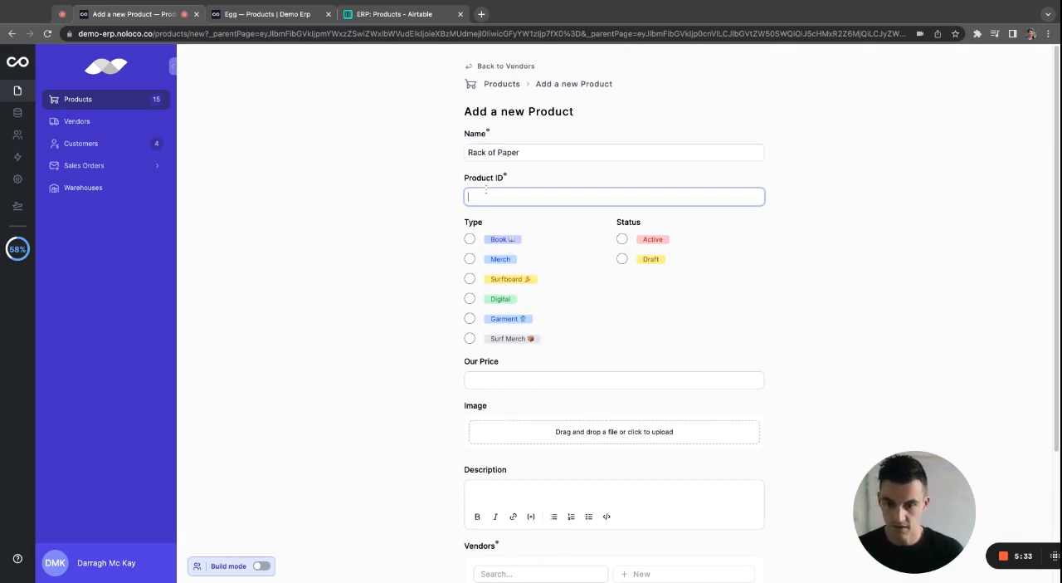
text(12345)
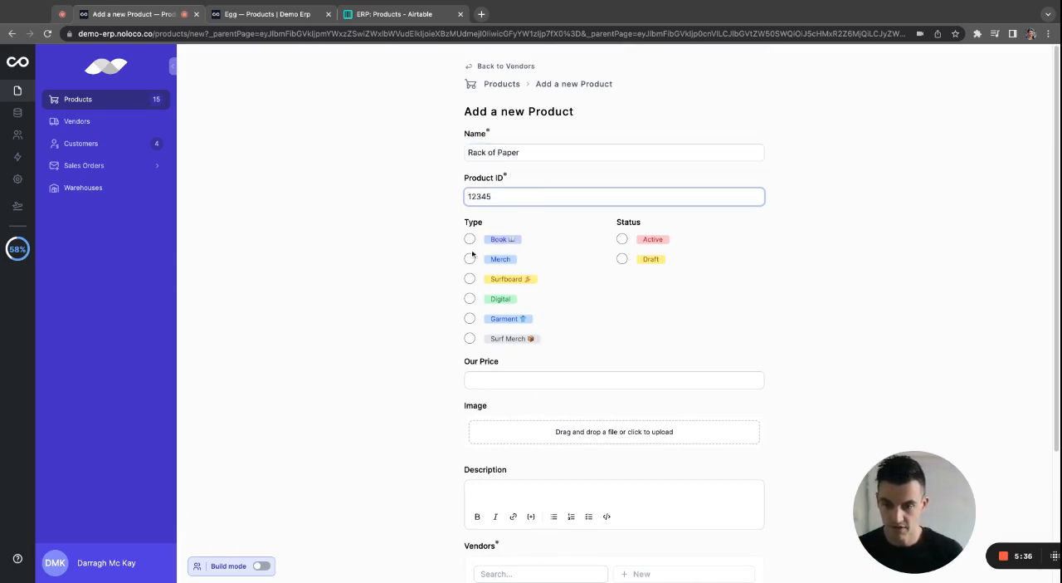
click(469, 239)
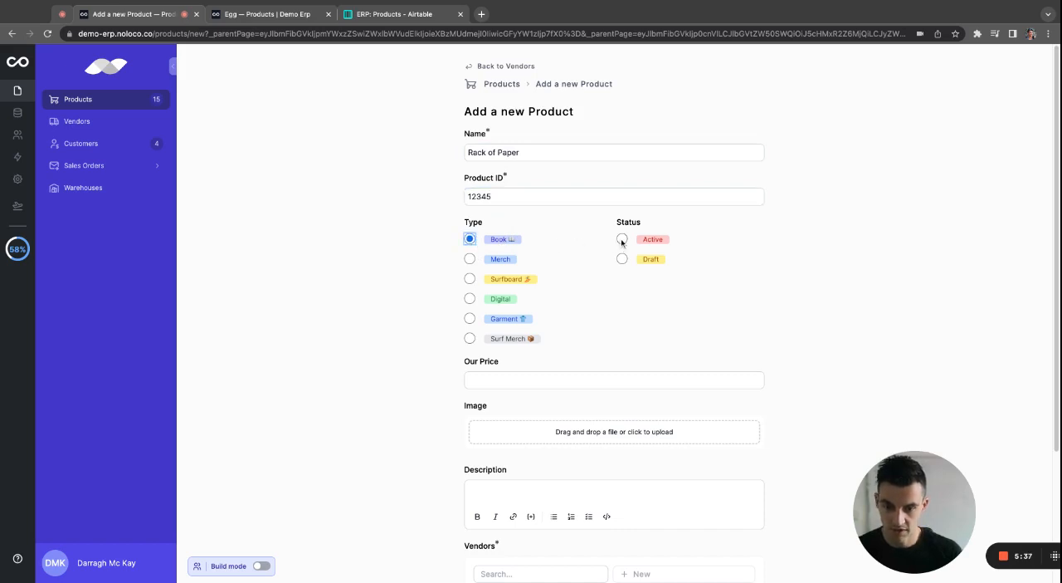
click(622, 258)
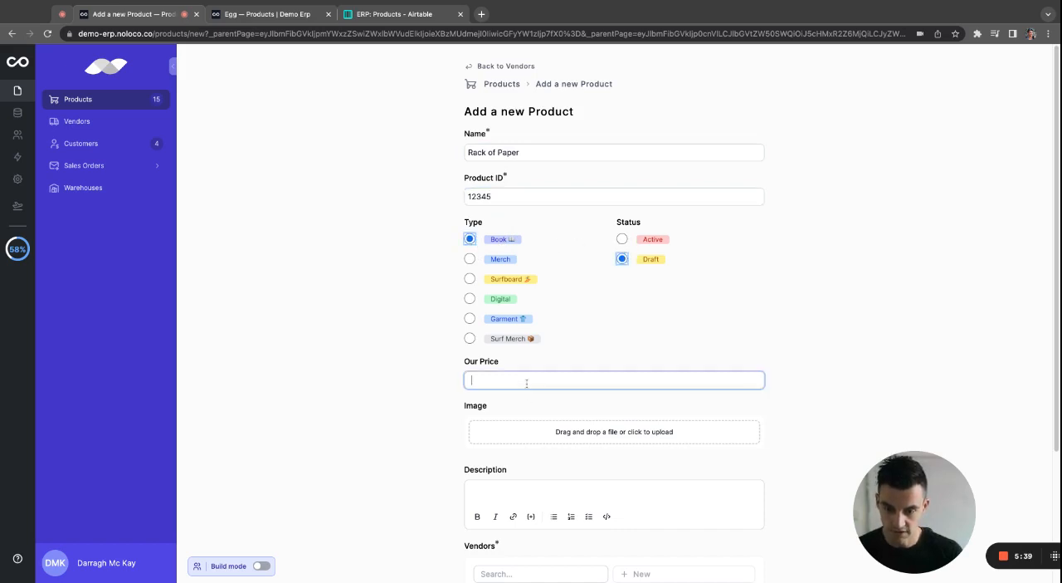
text($15)
click(614, 503)
text(Q)
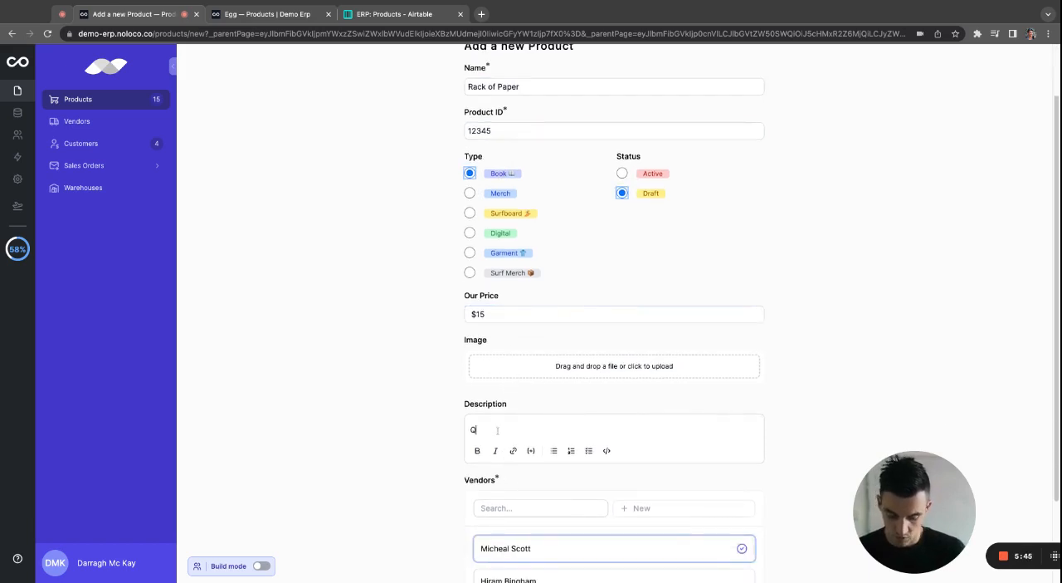
text(uality Paper)
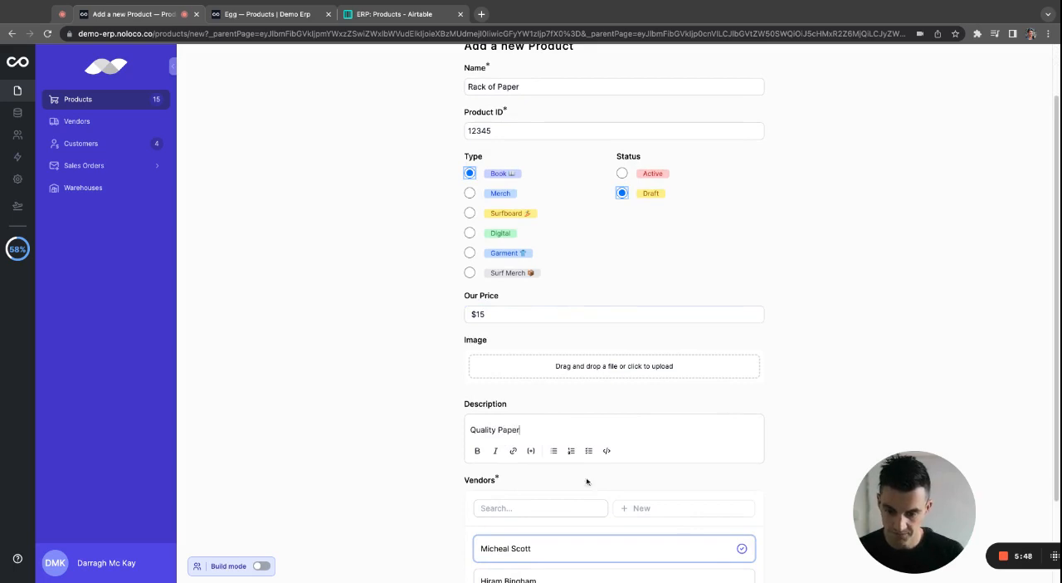
scroll(down, 3)
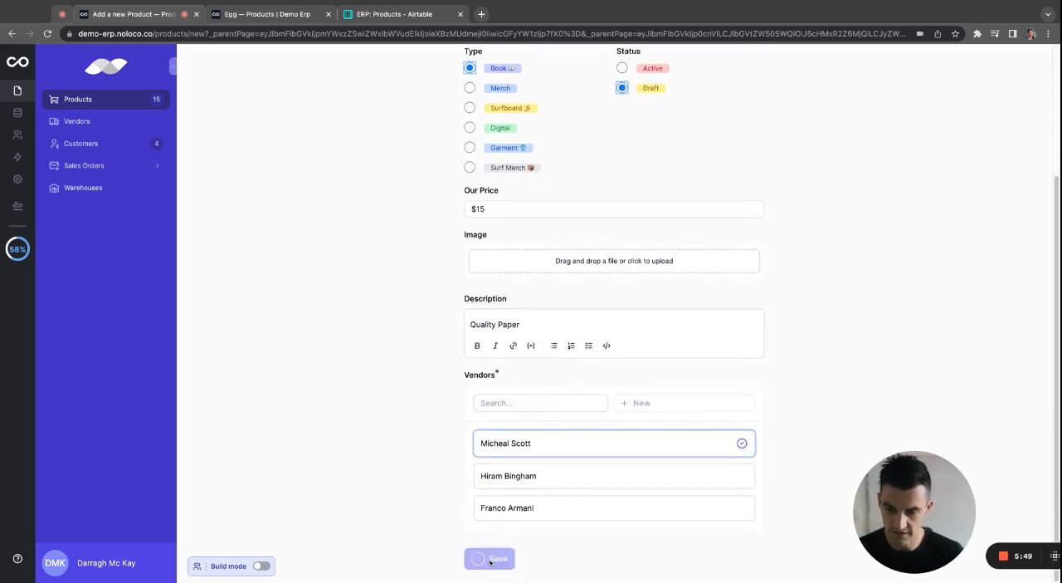
click(489, 557)
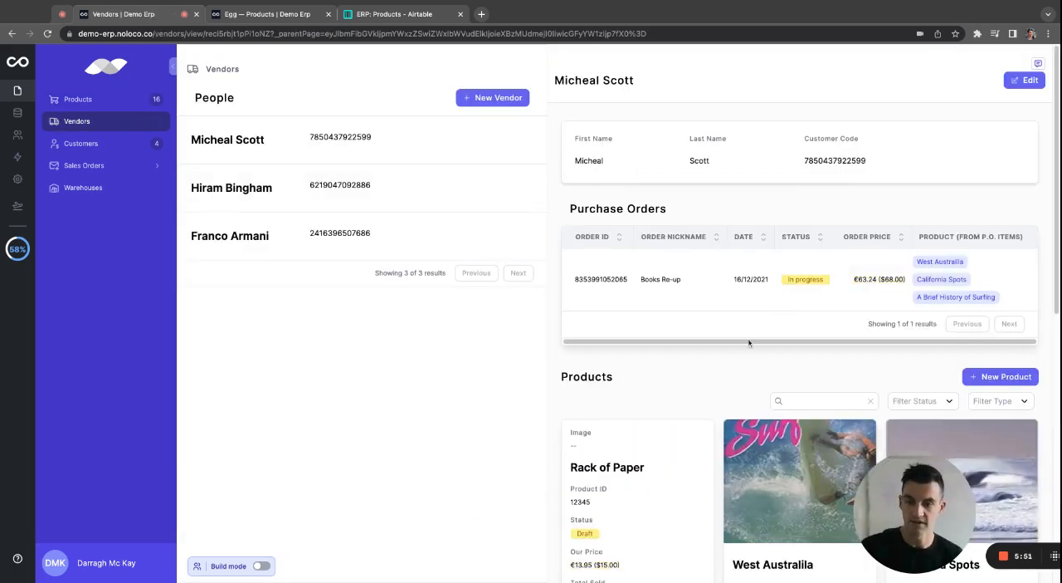
scroll(down, 3)
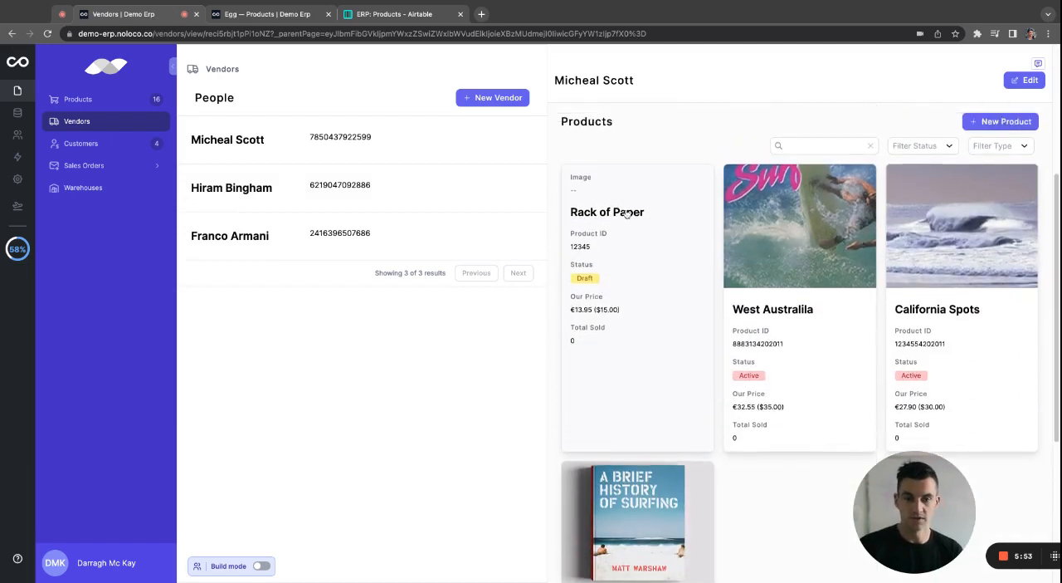
scroll(down, 3)
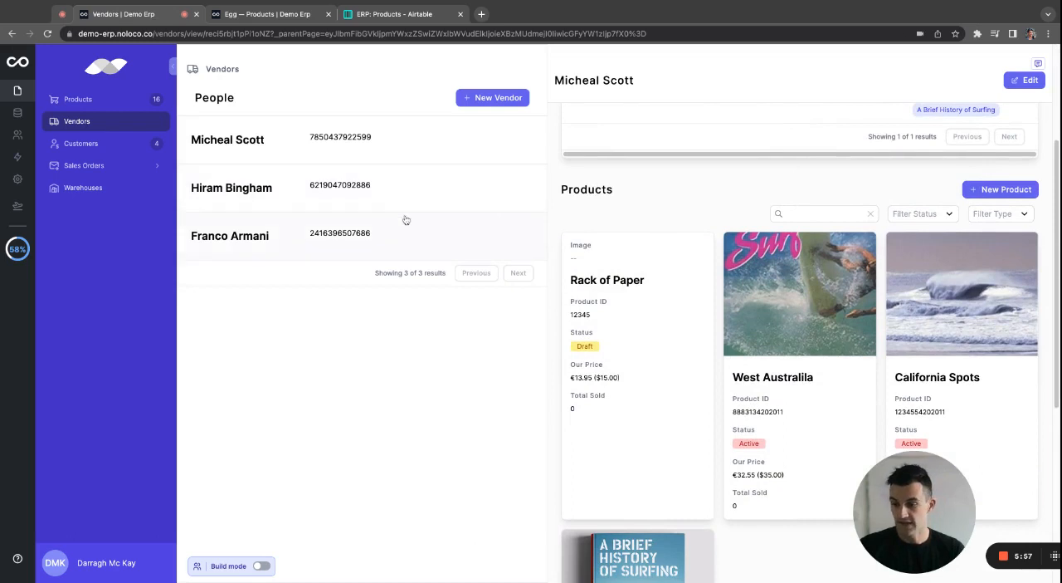
mouse_move(383, 70)
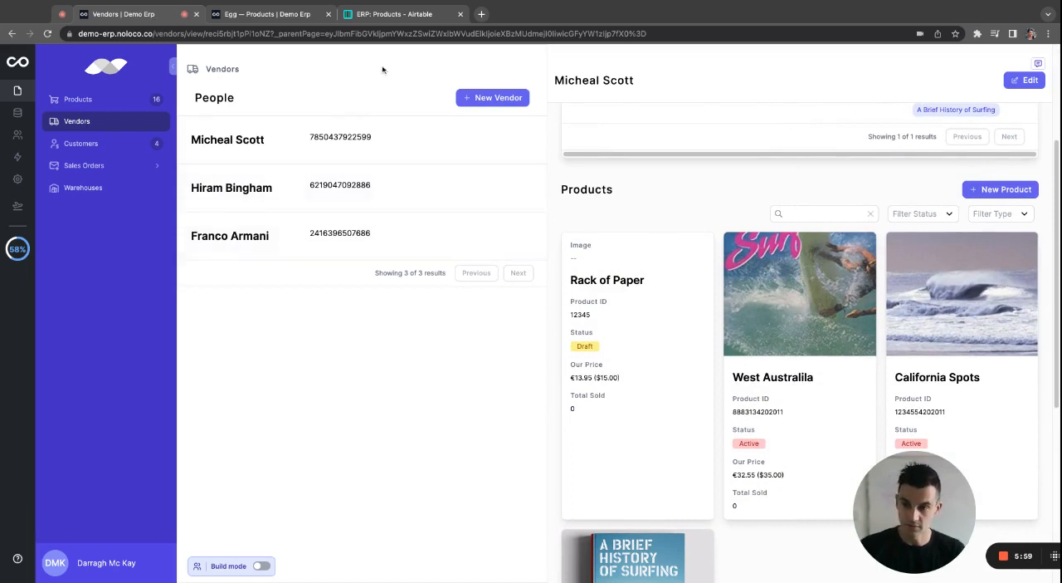